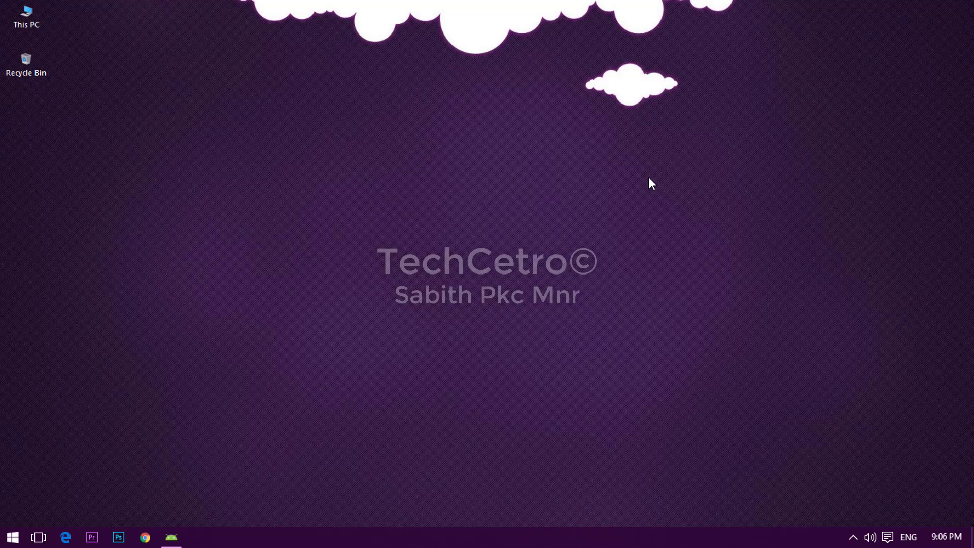
mouse_move(173, 537)
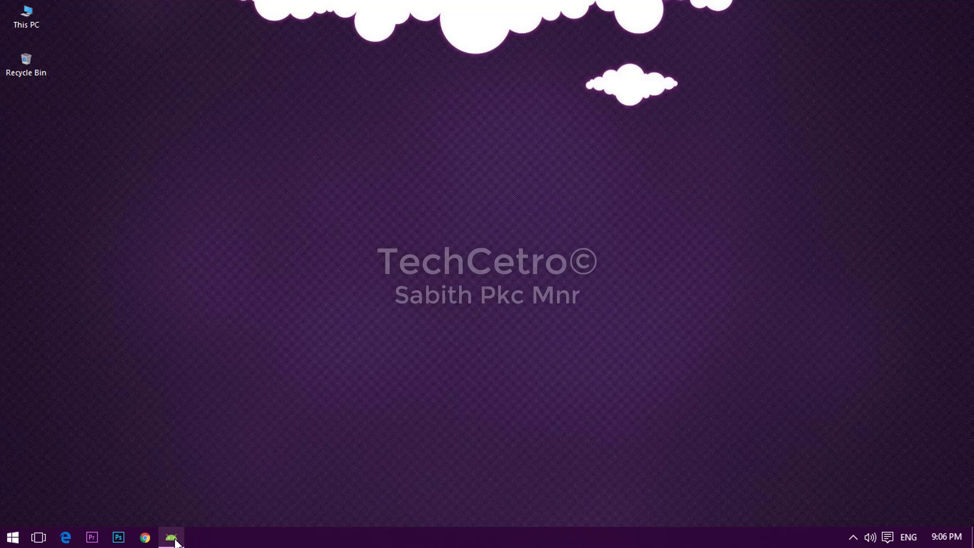
Step: Drag a WebView from the Palette into activity_main and switch to its XML source
click(172, 538)
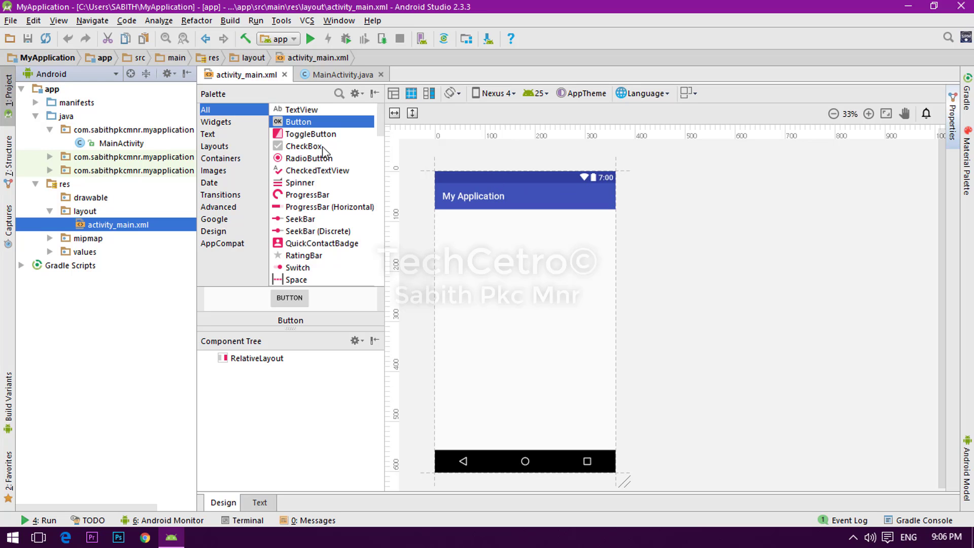
scroll(down, 3)
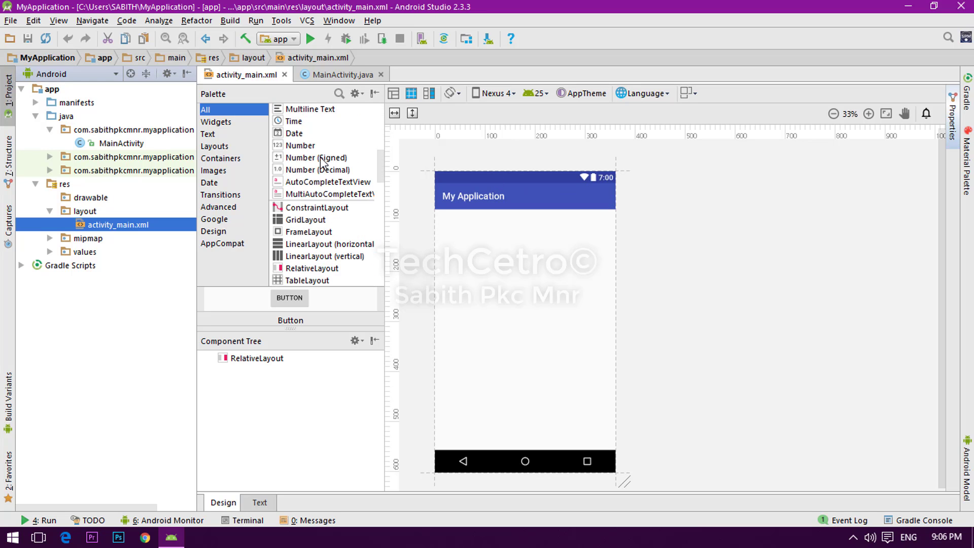
scroll(down, 3)
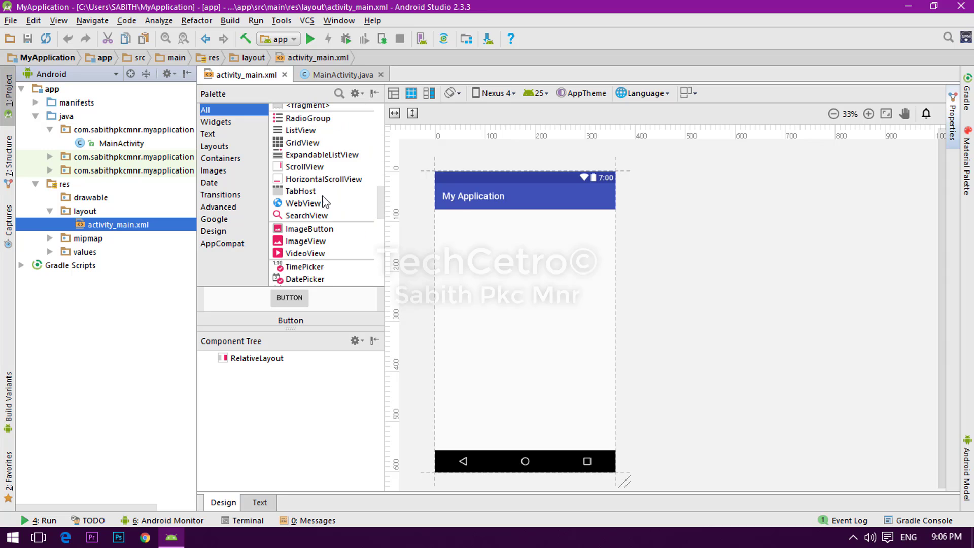
click(303, 203)
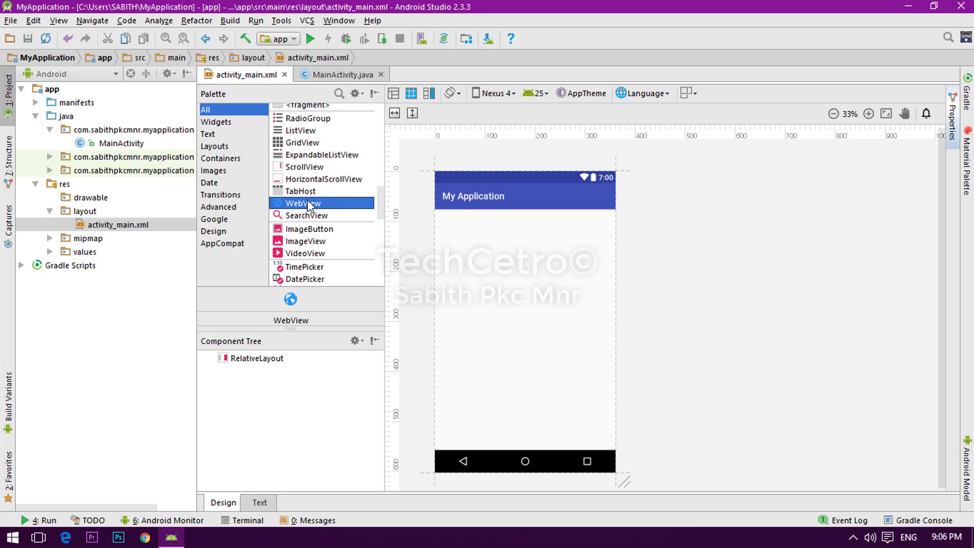
click(220, 159)
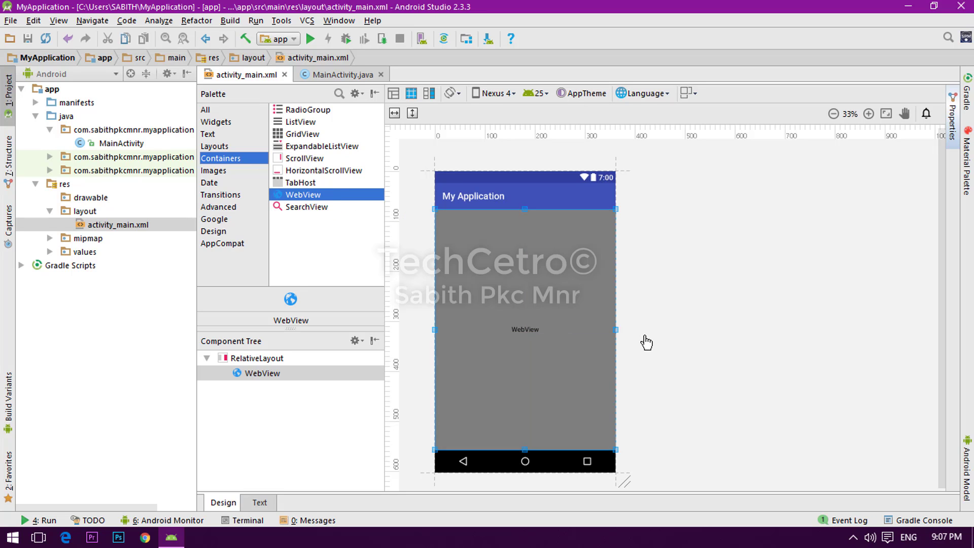
click(260, 502)
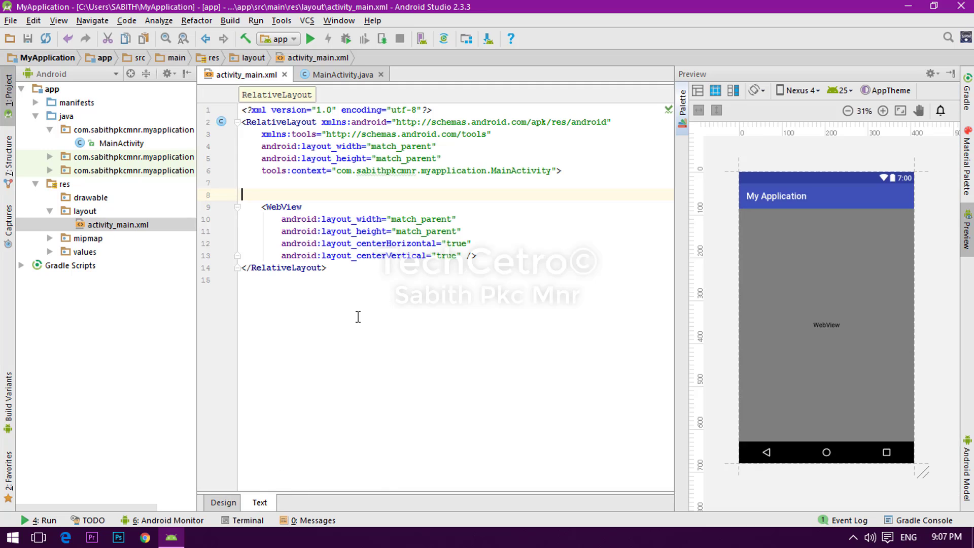
Step: Add android:id="@+id/webView" to the WebView element
key(Enter)
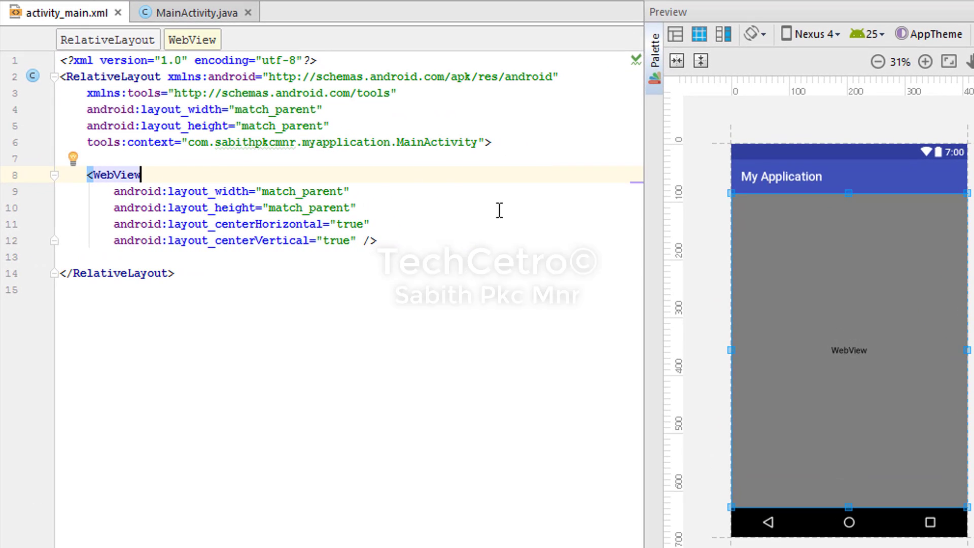
key(Enter)
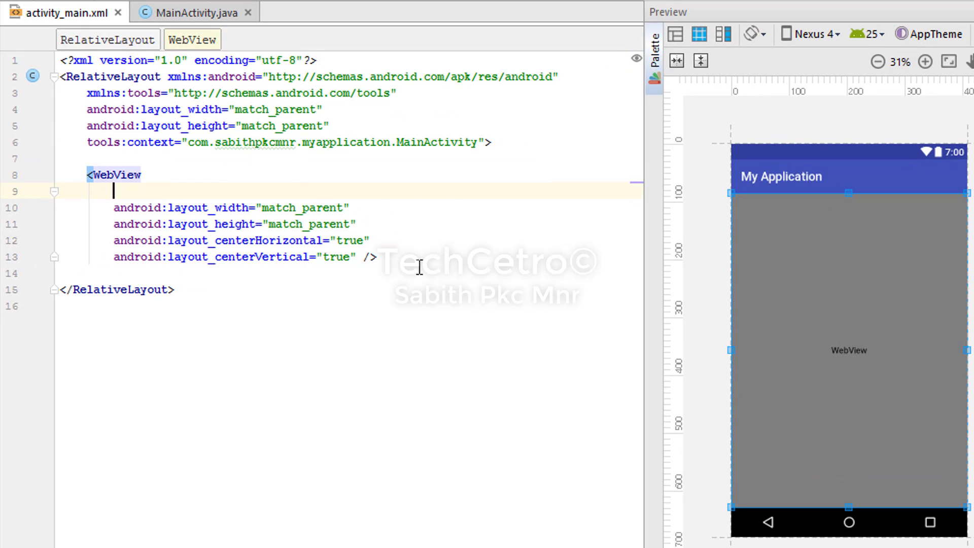
text(android:id="@+id/webV)
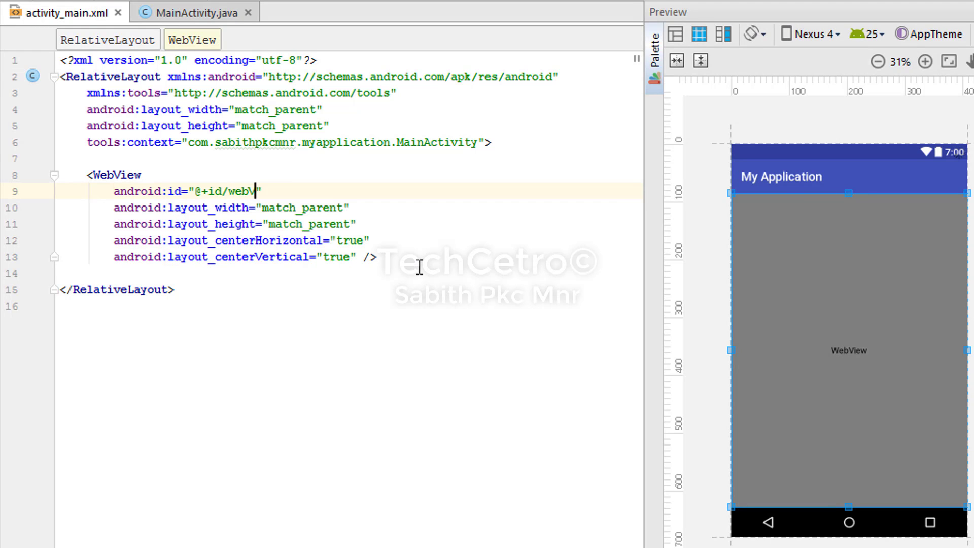
text(iew)
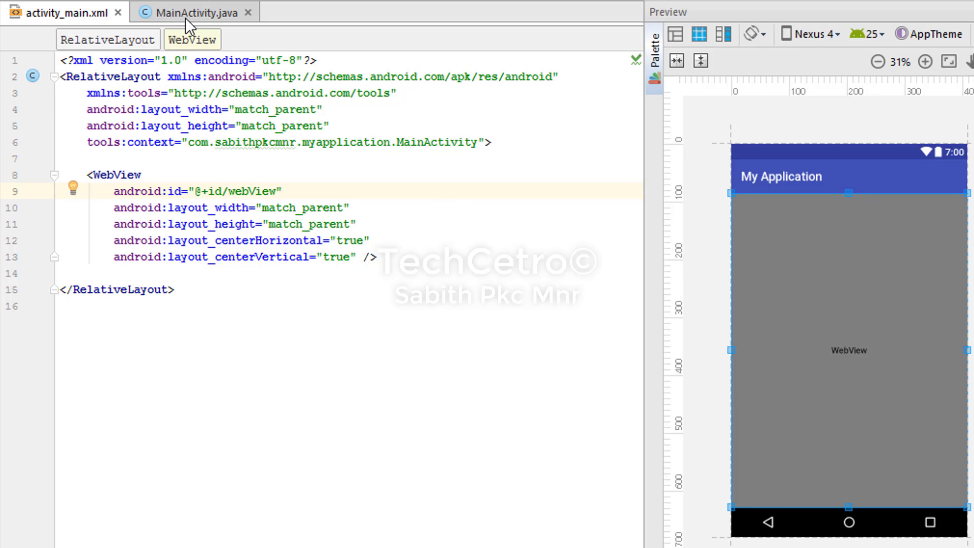
Step: In MainActivity onCreate, write WebView webView = findViewById(R.id.webView); with the WebView import
click(193, 12)
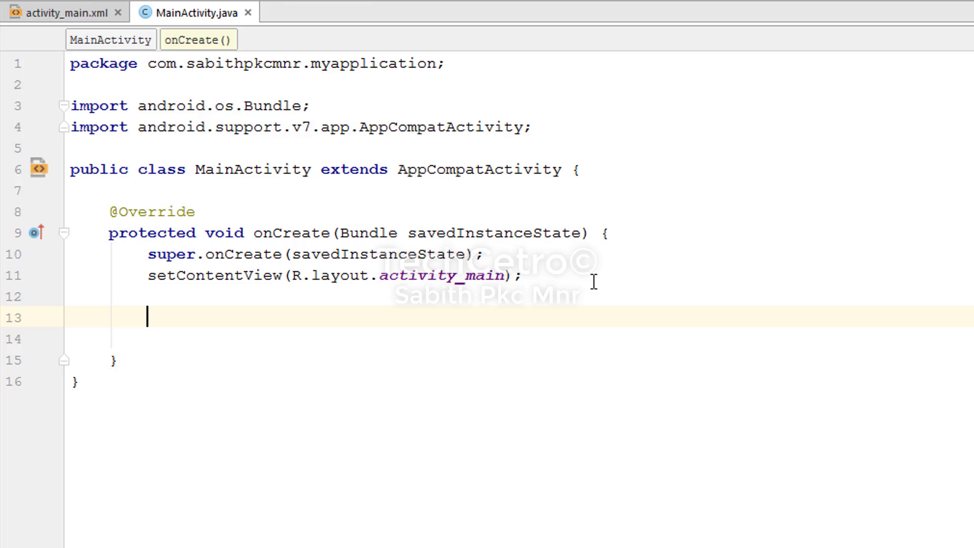
text(WebView)
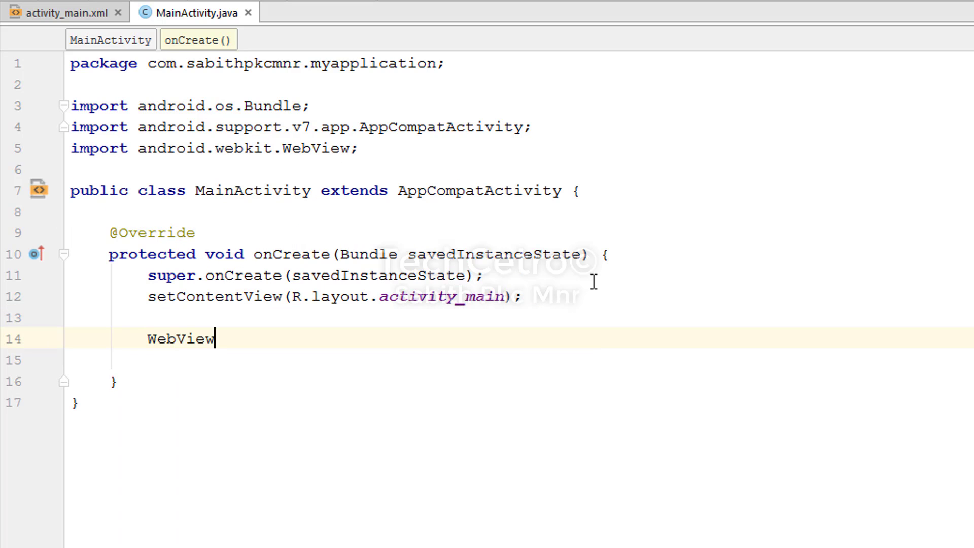
text(we)
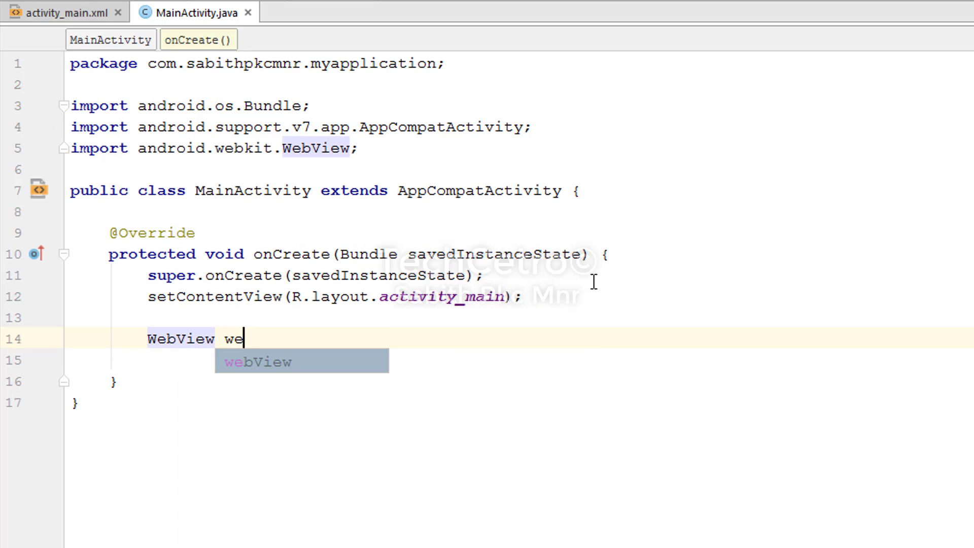
key(Tab)
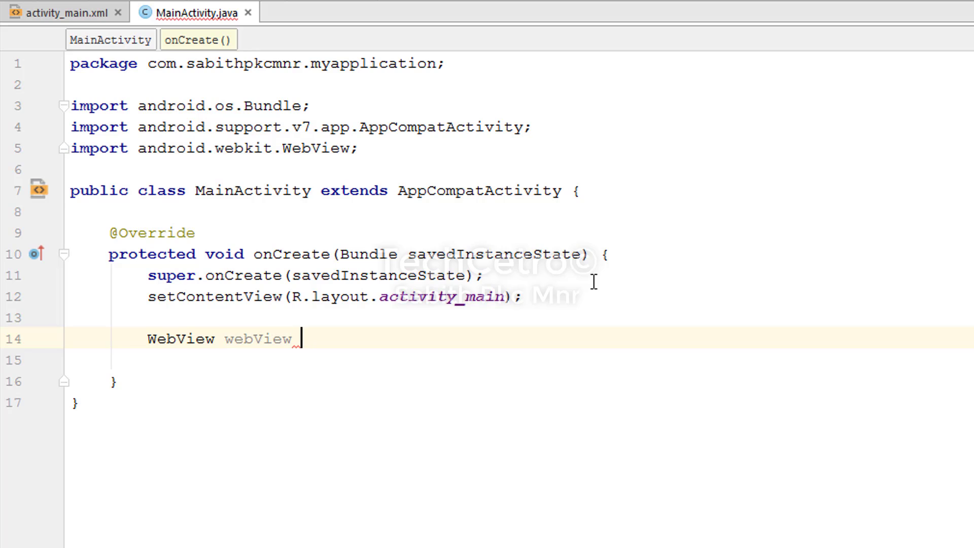
text(= f)
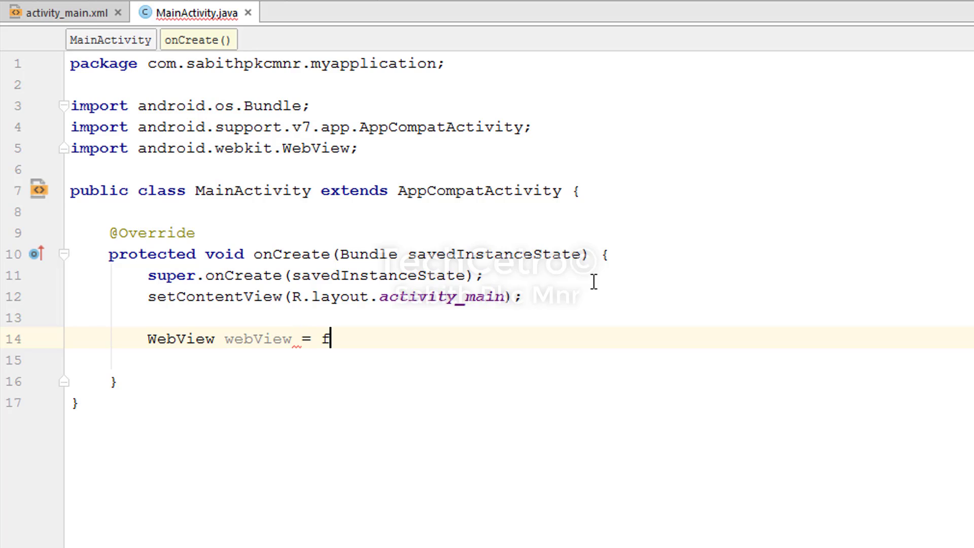
text(indViewById(R.id.webView)
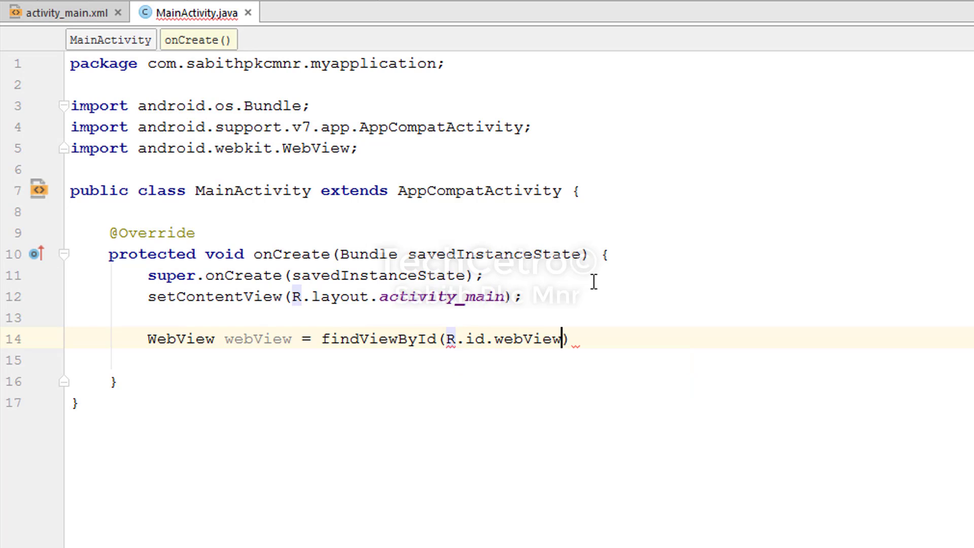
text(;)
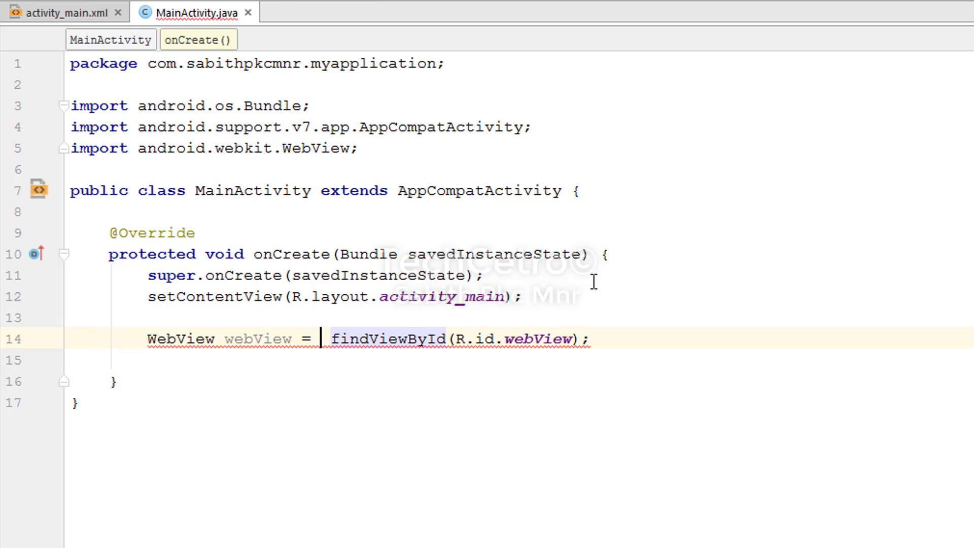
Step: Drop a half-typed cast and tidy the spacing around the findViewById call
text((We)
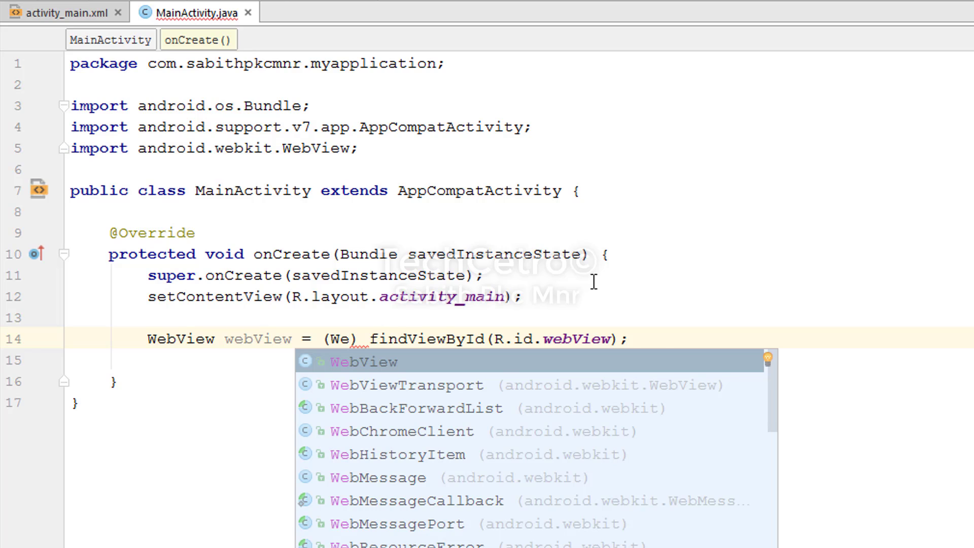
key(Enter)
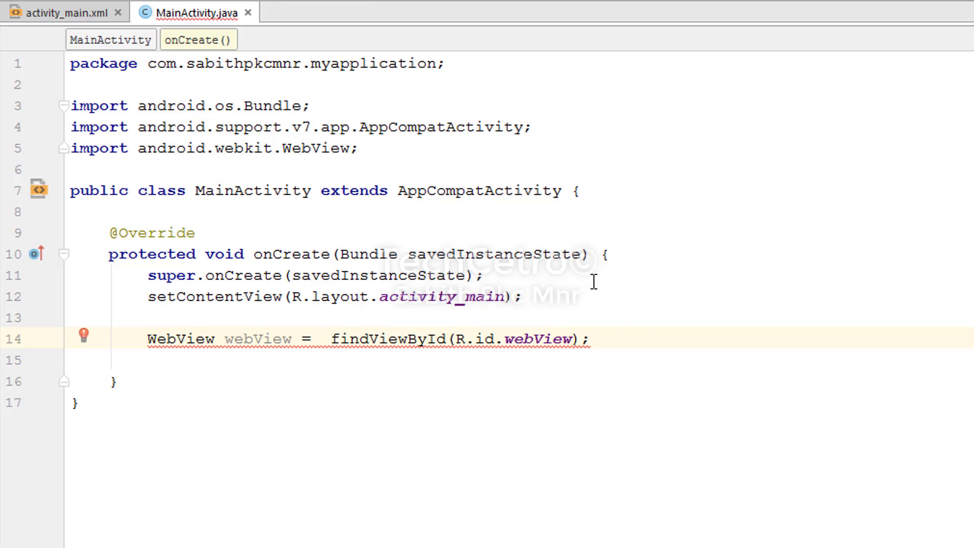
double_click(369, 339)
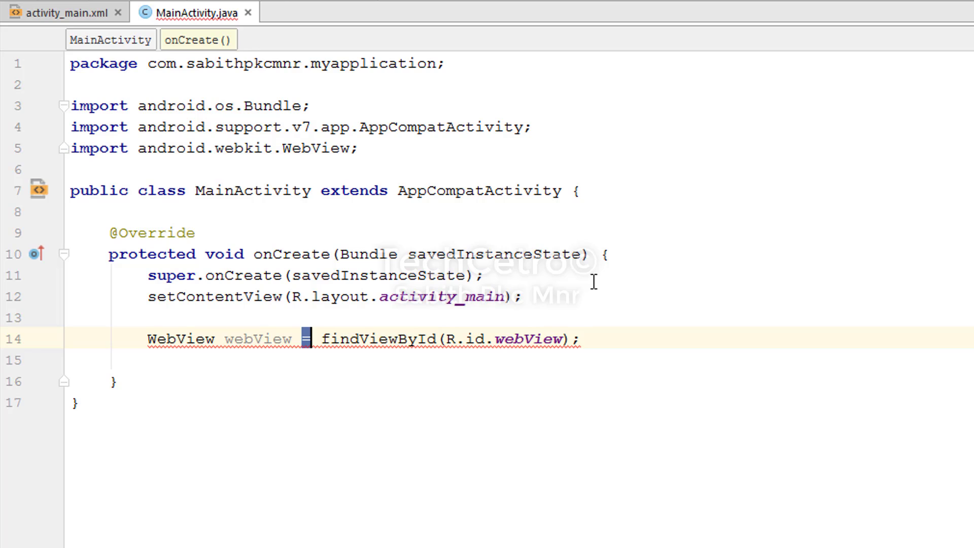
double_click(354, 339)
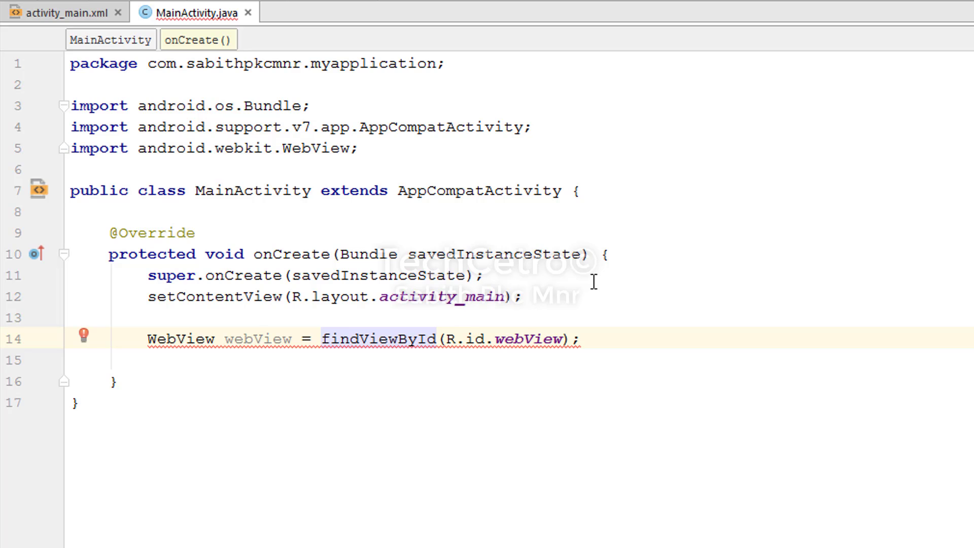
Step: Use the quick fix to cast findViewById's result to (WebView), clearing the error
key(alt+enter)
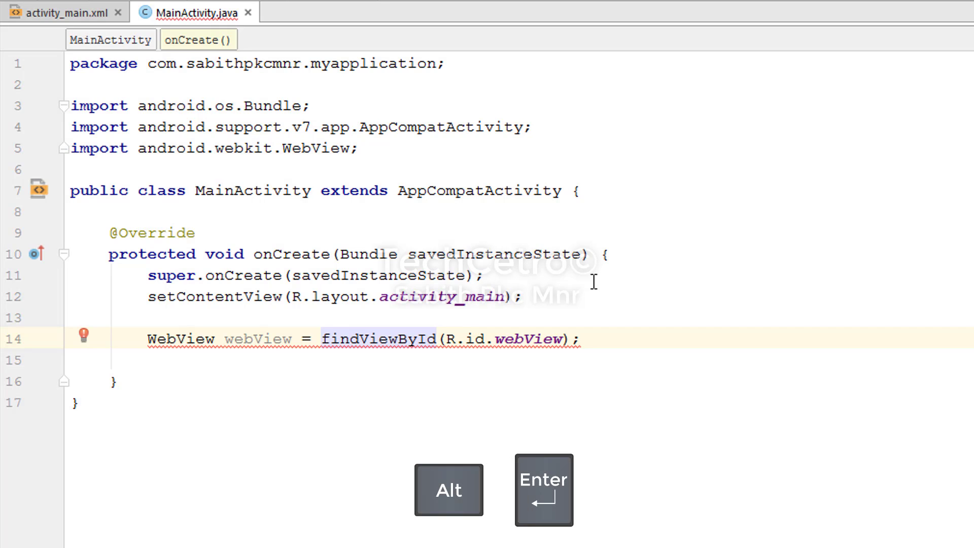
key(Alt)
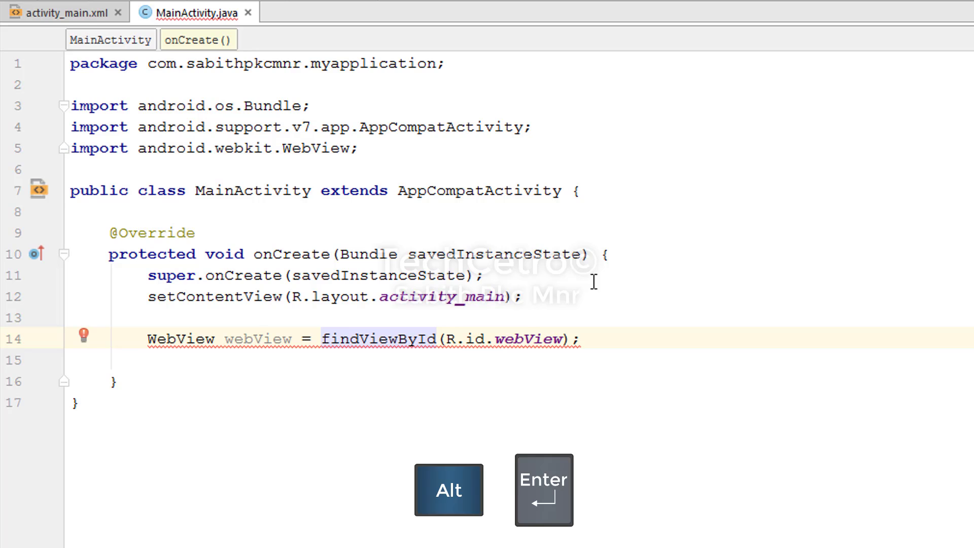
key(alt+enter)
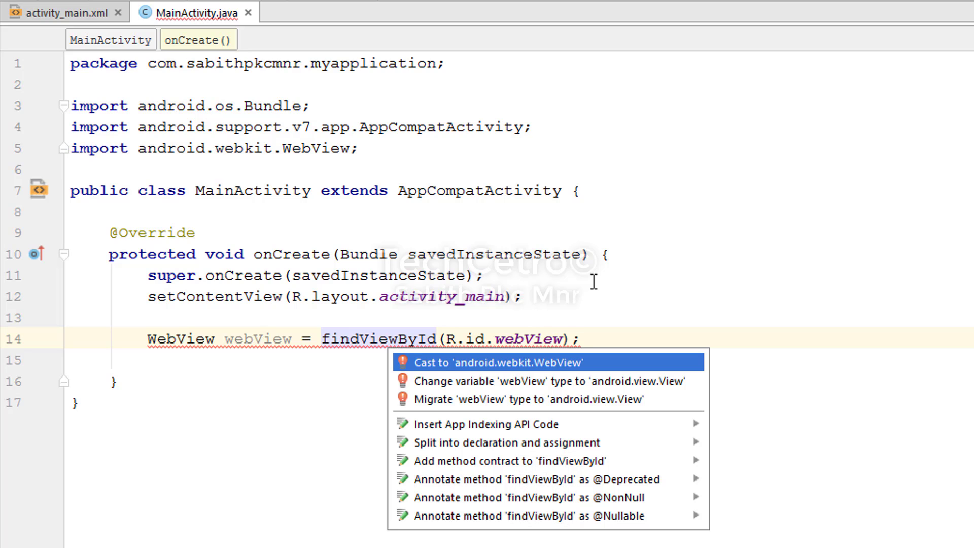
mouse_move(336, 324)
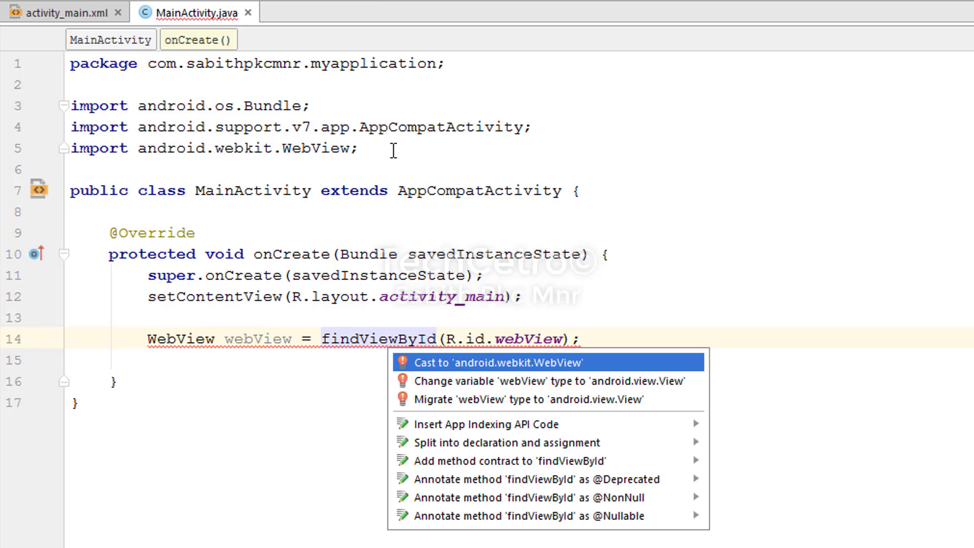
mouse_move(742, 280)
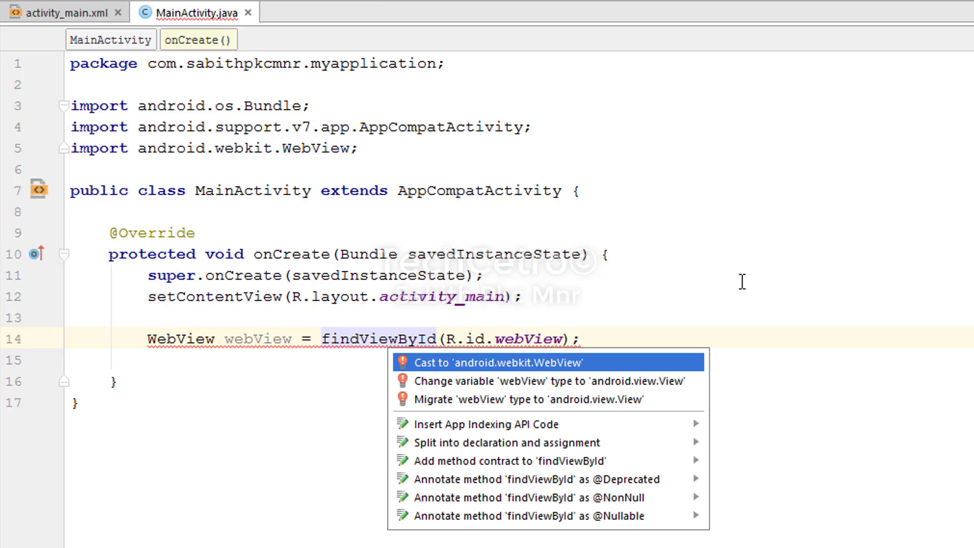
click(485, 362)
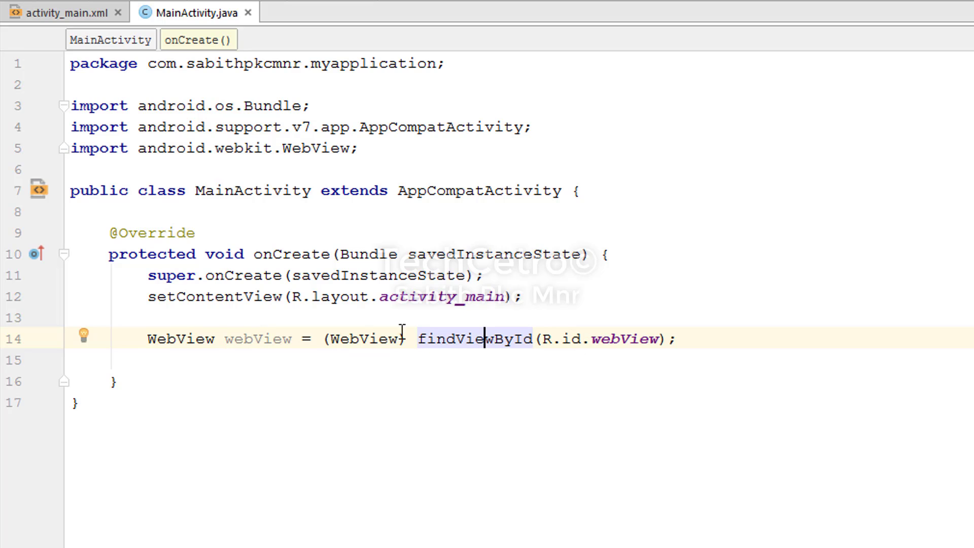
mouse_move(699, 360)
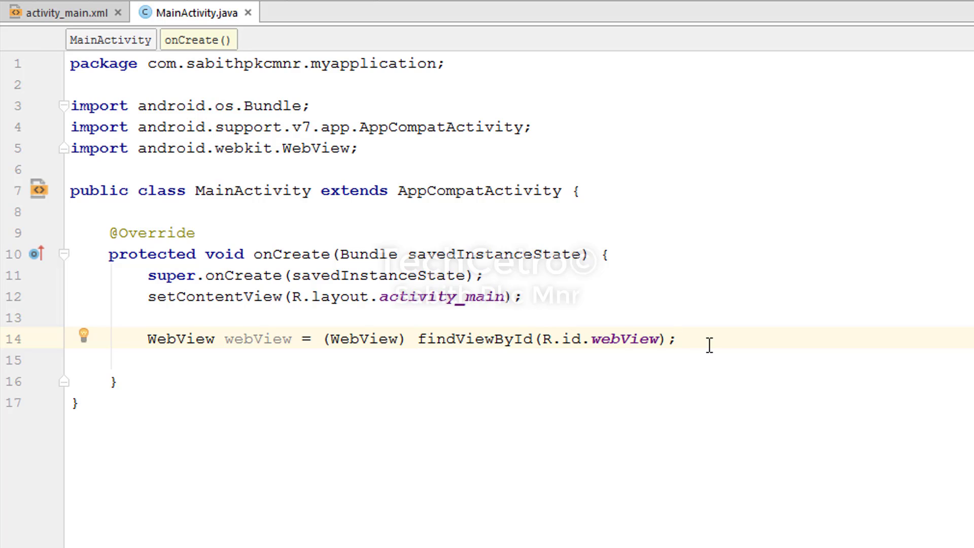
key(enter)
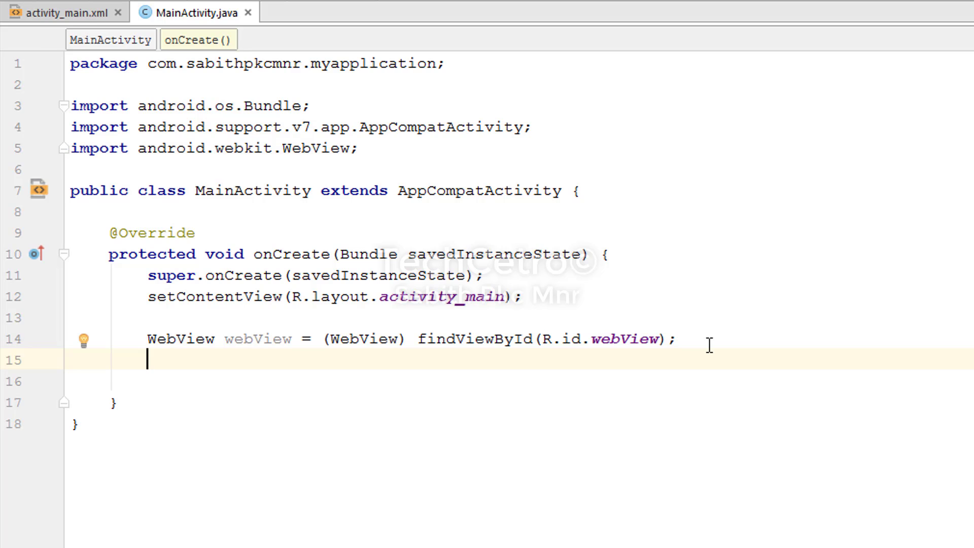
text(webView)
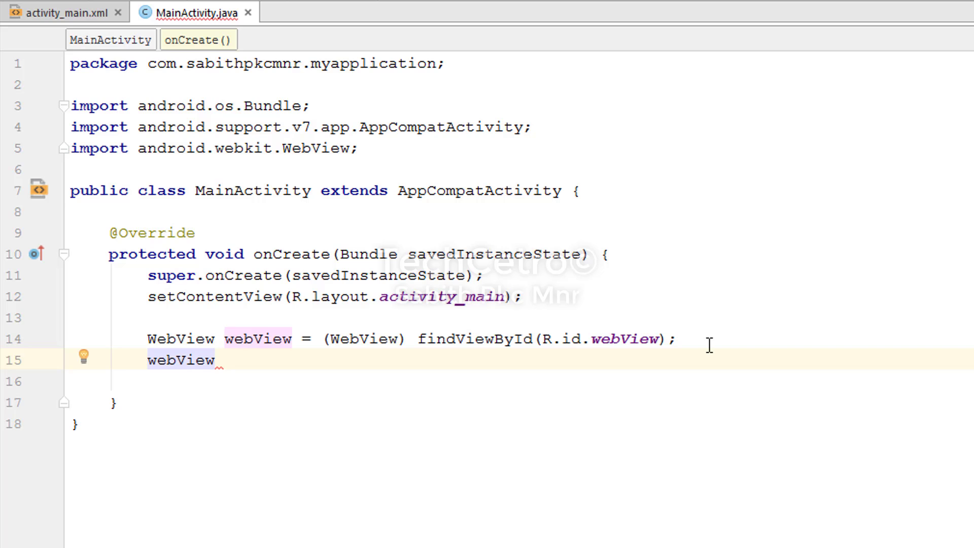
text(.)
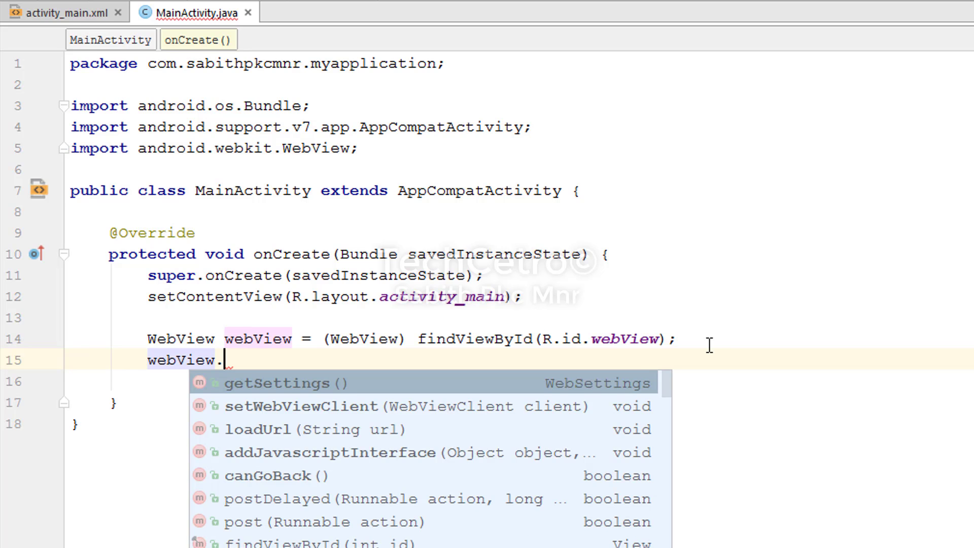
text(lo)
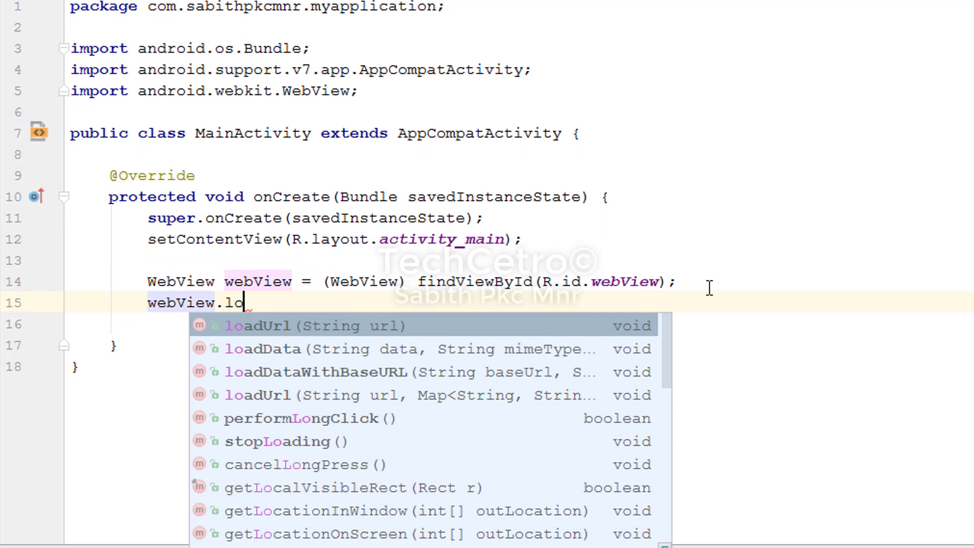
click(257, 326)
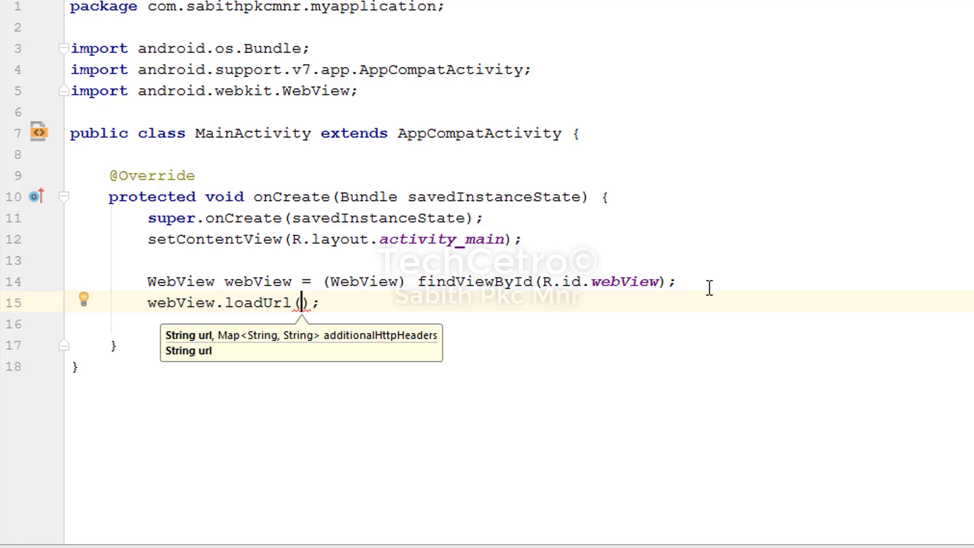
text("")
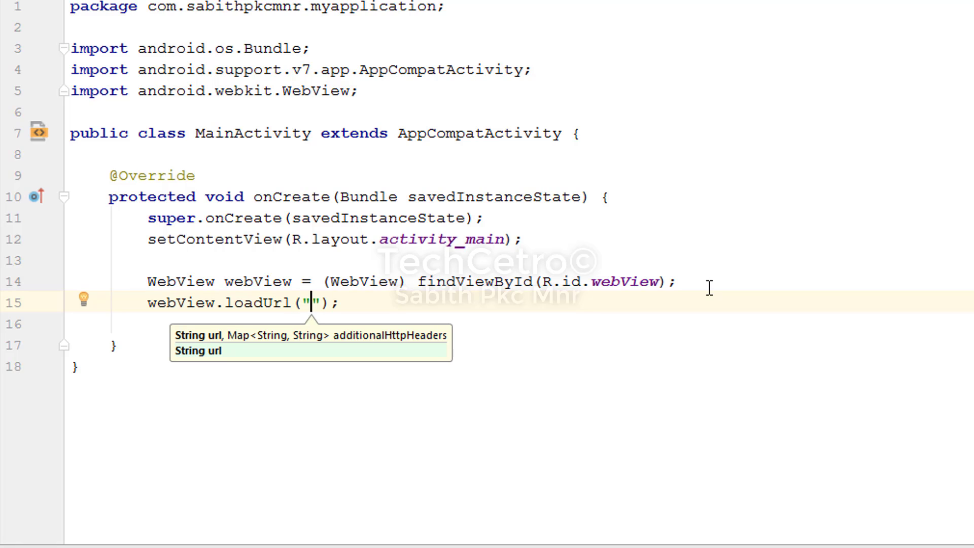
text(http)
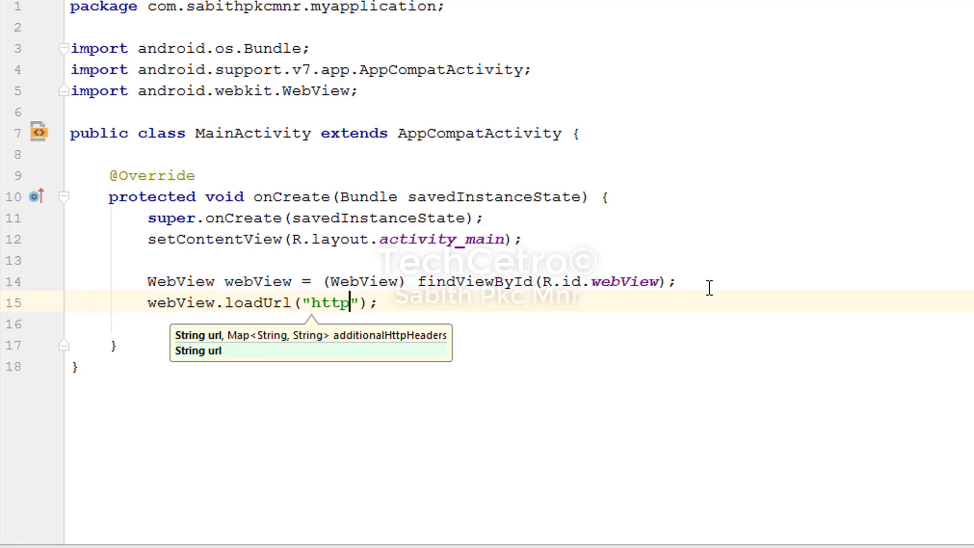
text(://www)
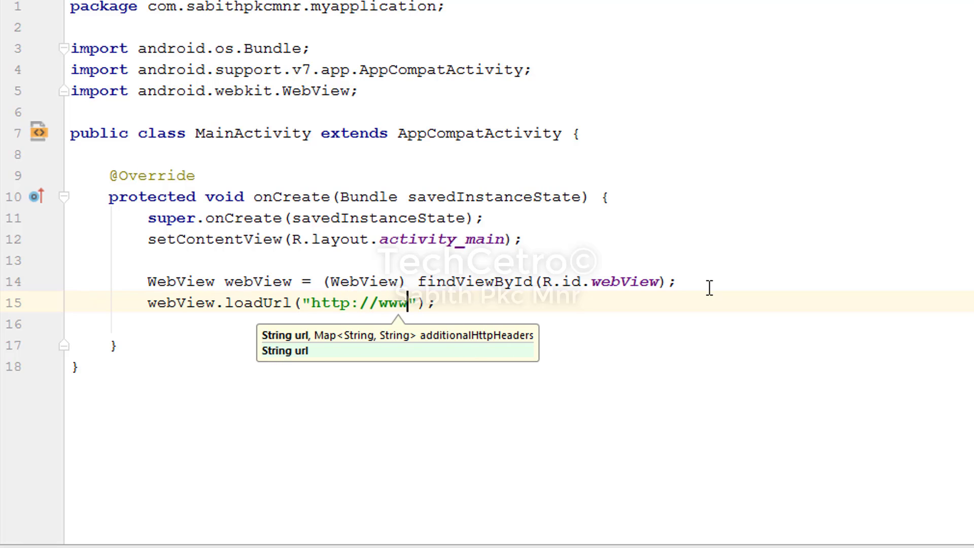
text(.goo)
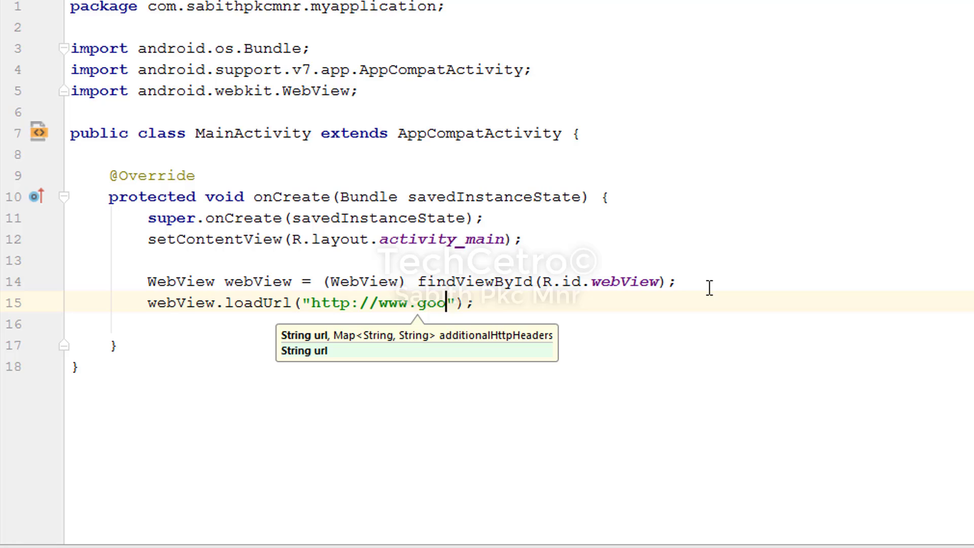
text(gle.com)
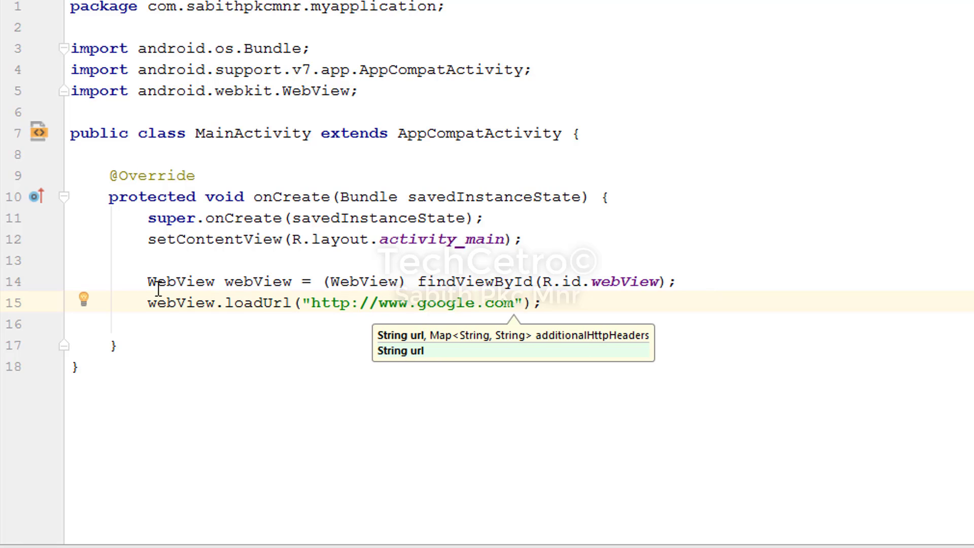
mouse_move(471, 302)
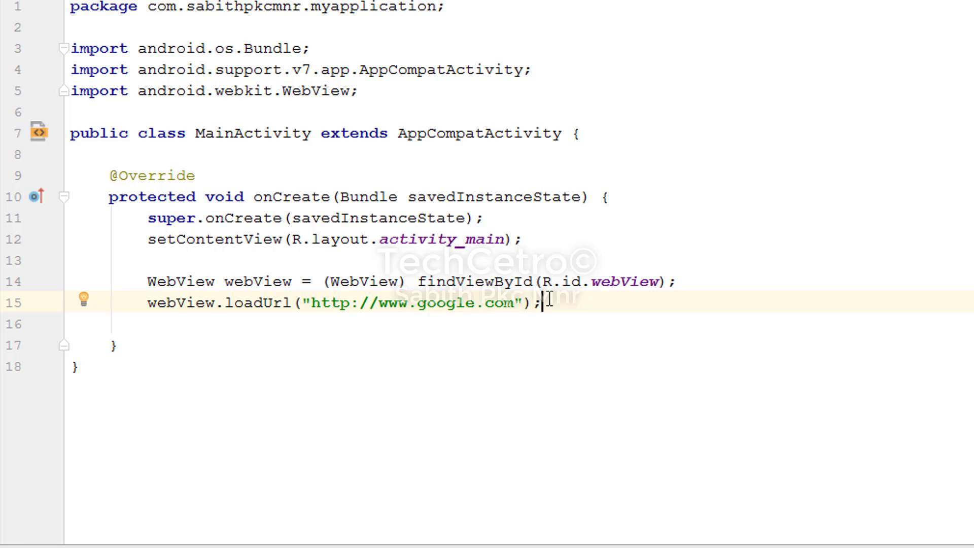
mouse_move(312, 309)
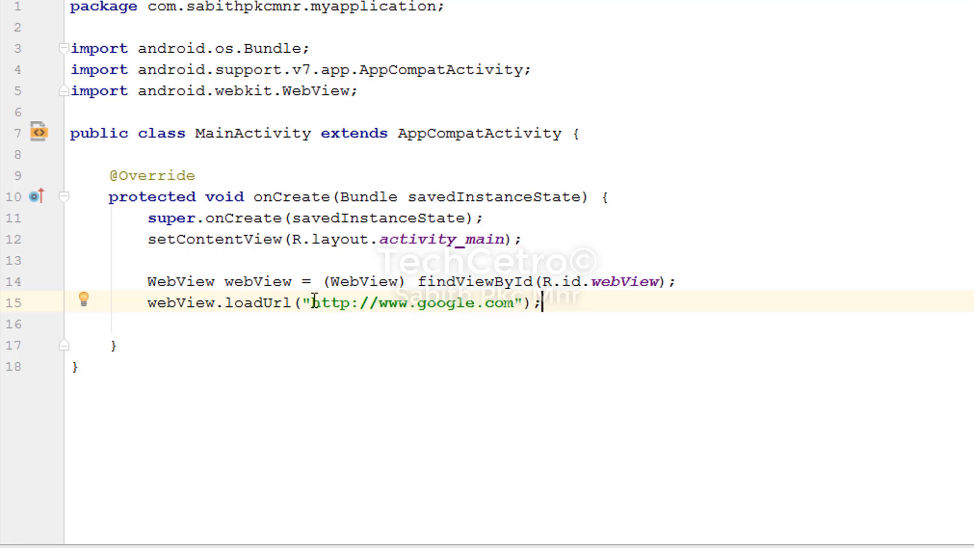
Step: Replace the loadUrl argument with "file:///android_assets/index.html"
double_click(410, 304)
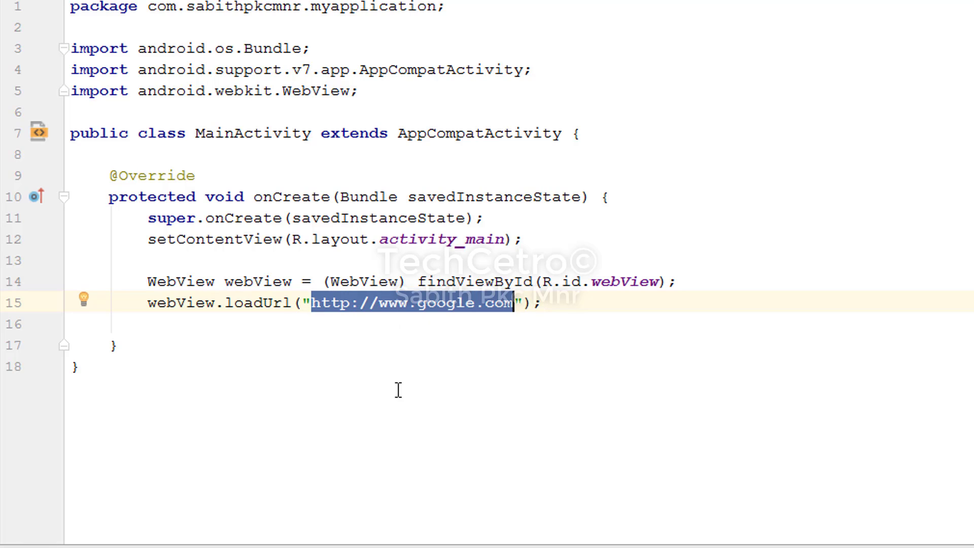
text(file)
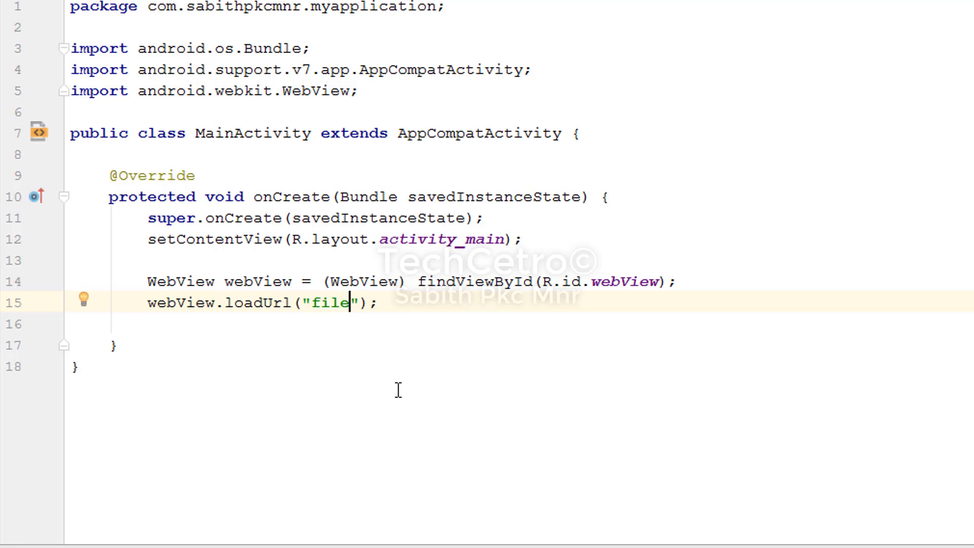
text(:)
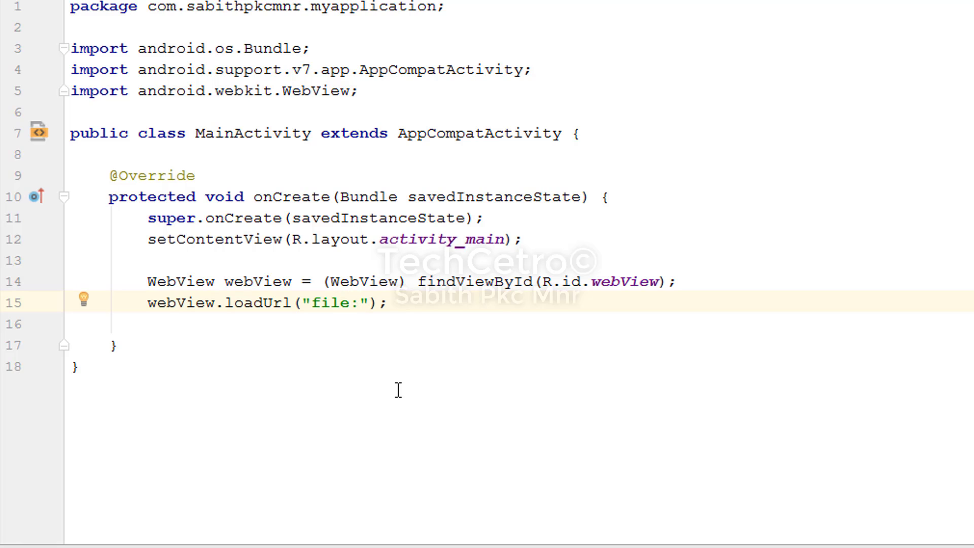
text(///)
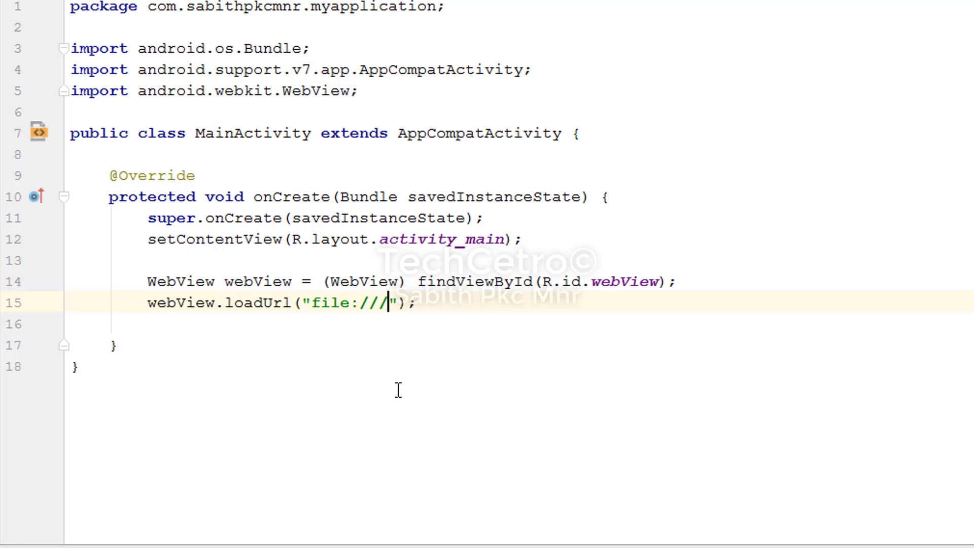
text(android)
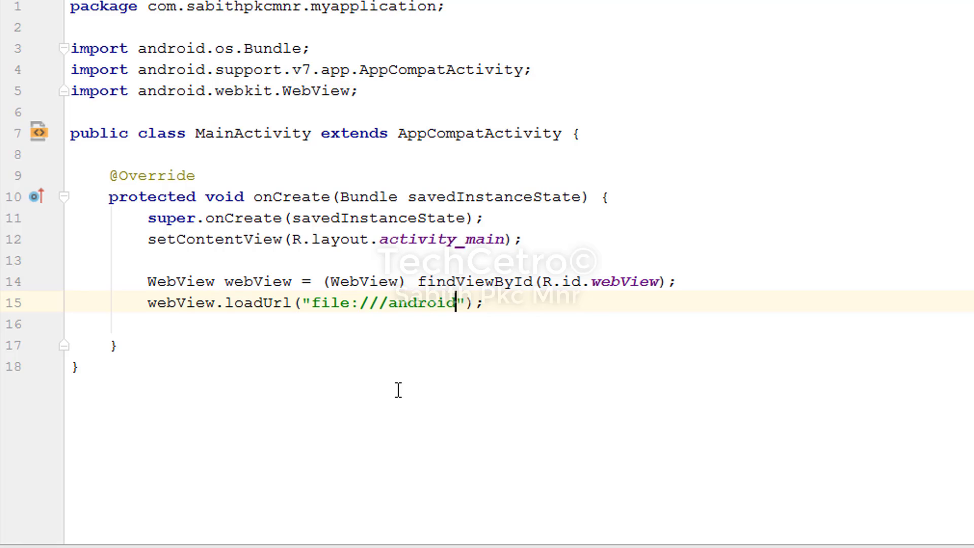
text(_assets)
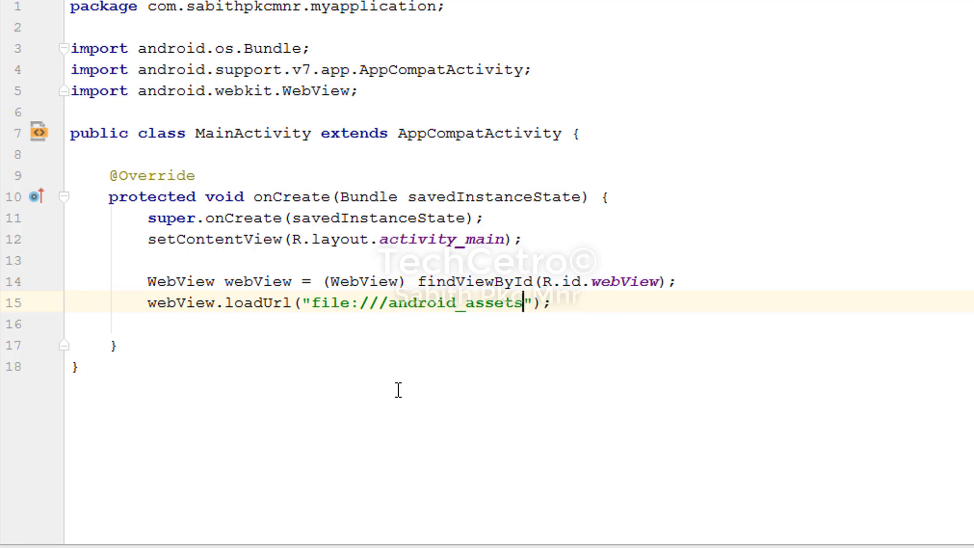
text(/)
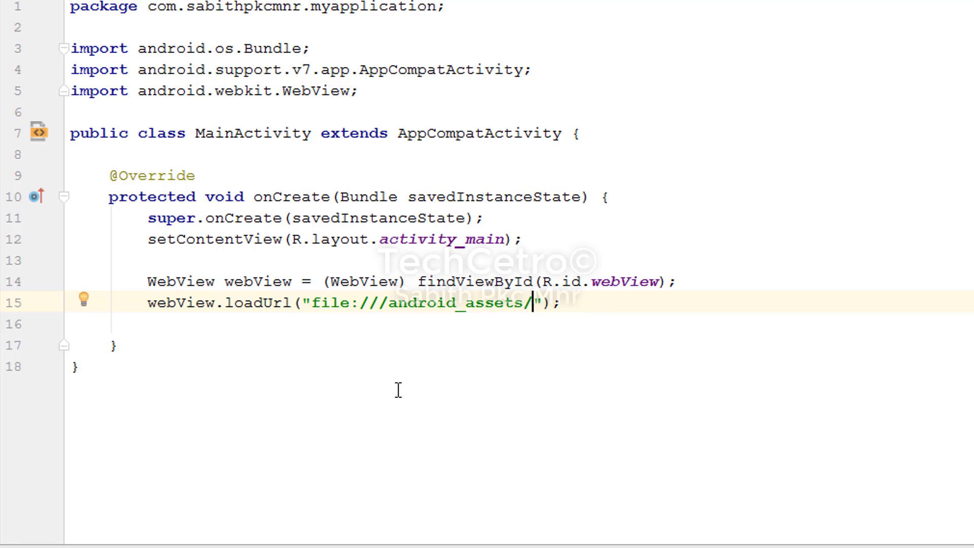
text(inde)
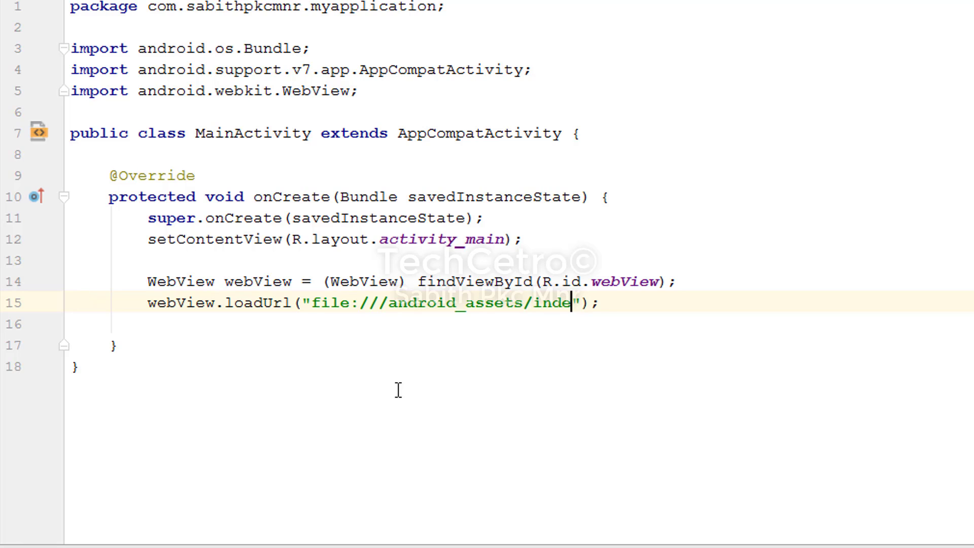
text(x)
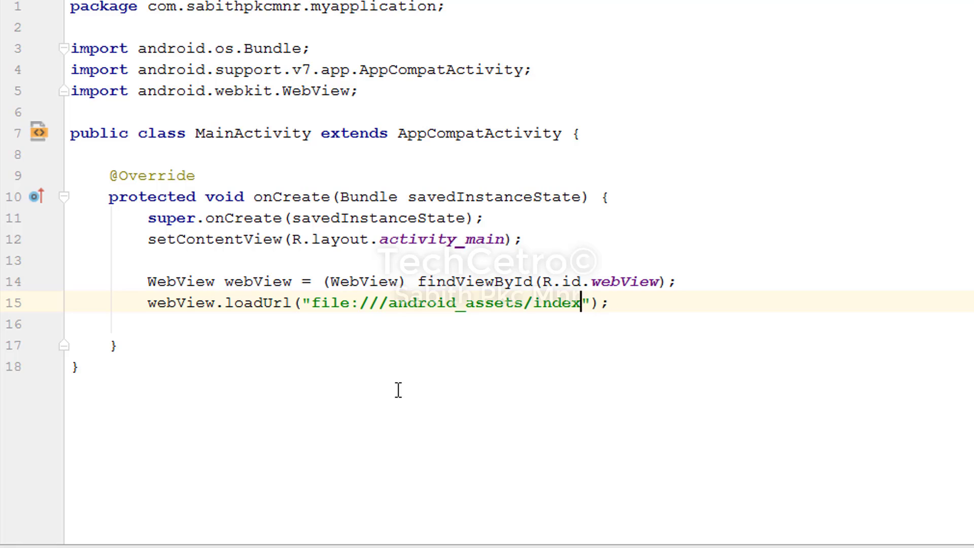
text(.html)
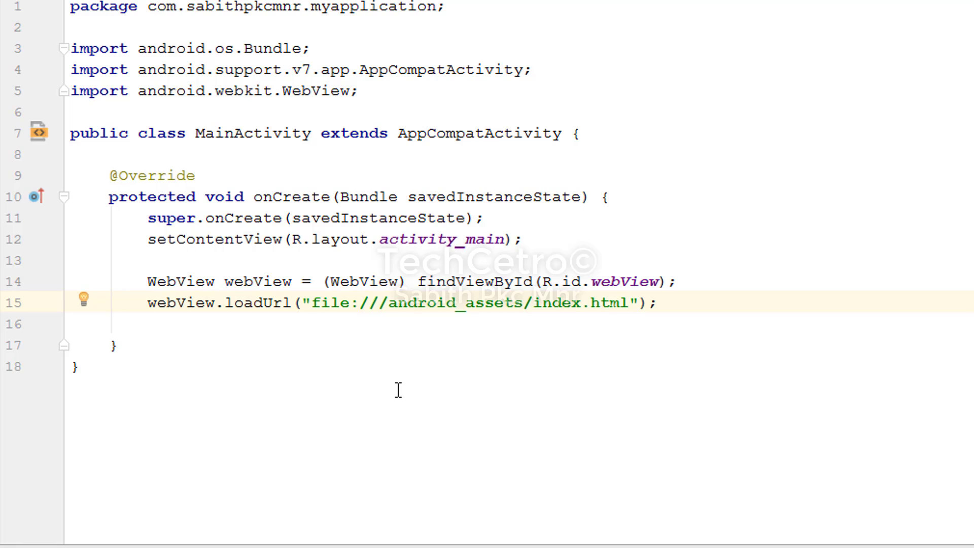
mouse_move(384, 383)
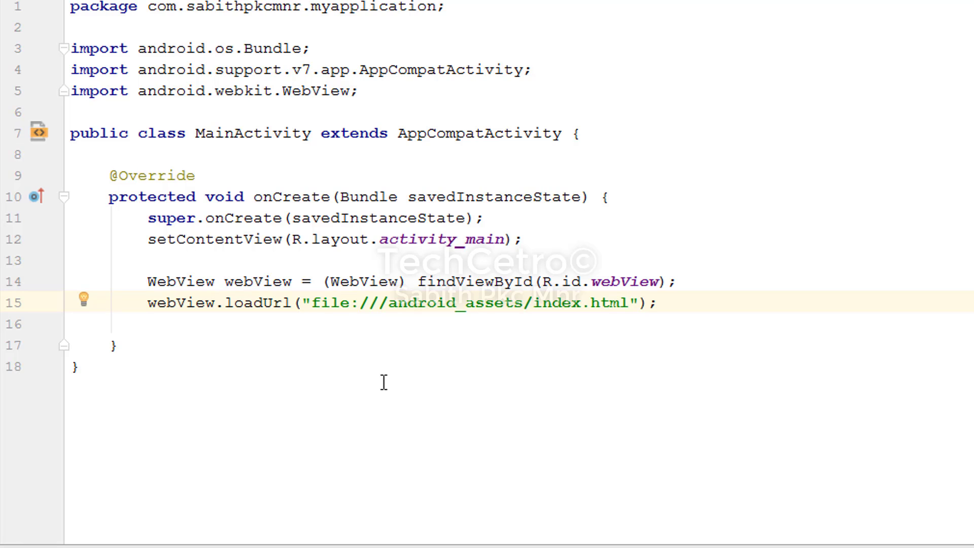
Step: Select the whole asset path string inside loadUrl for replacement
click(311, 303)
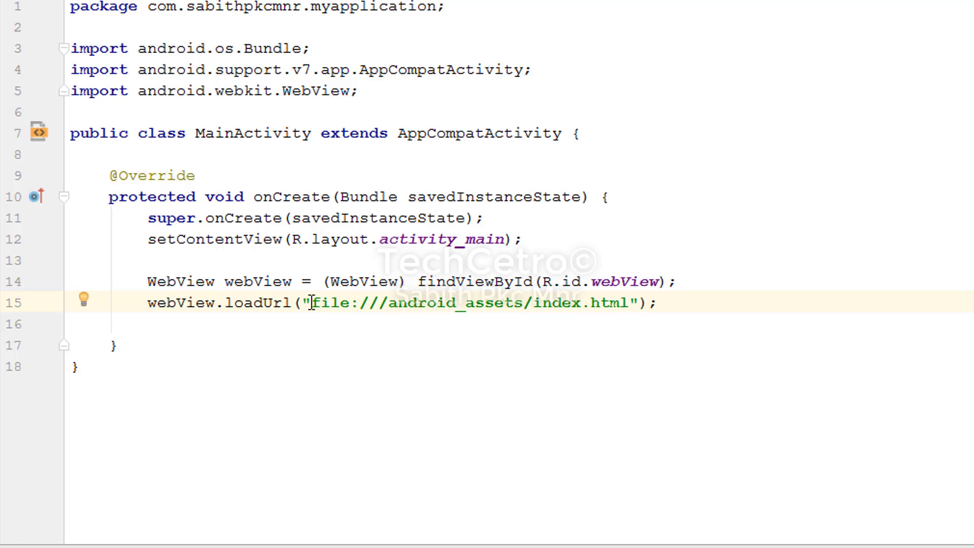
drag(313, 303, 627, 304)
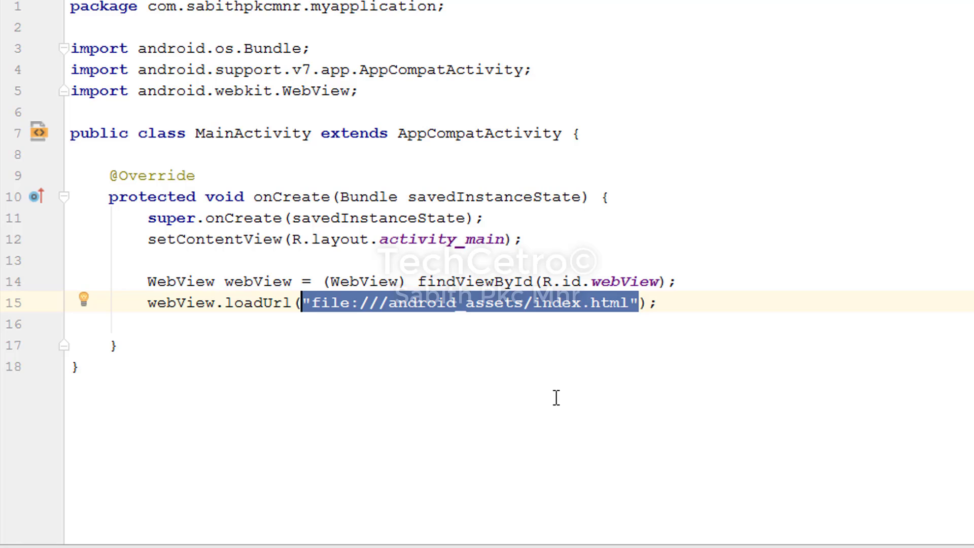
mouse_move(556, 325)
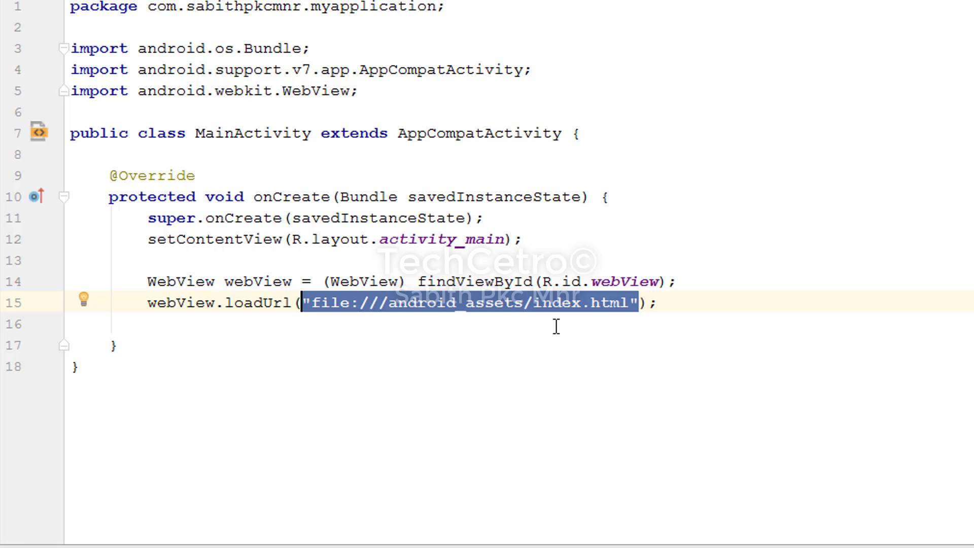
text(http");)
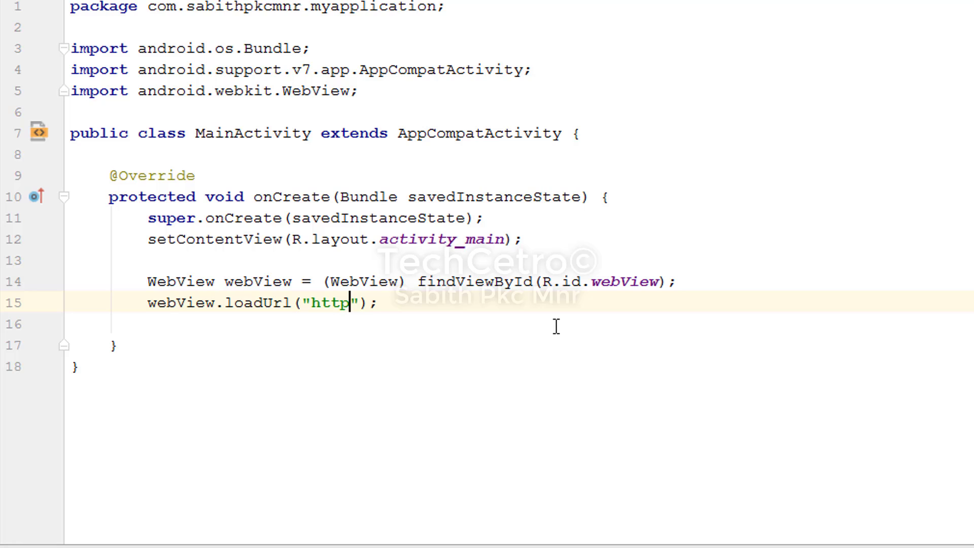
text(://www.g)
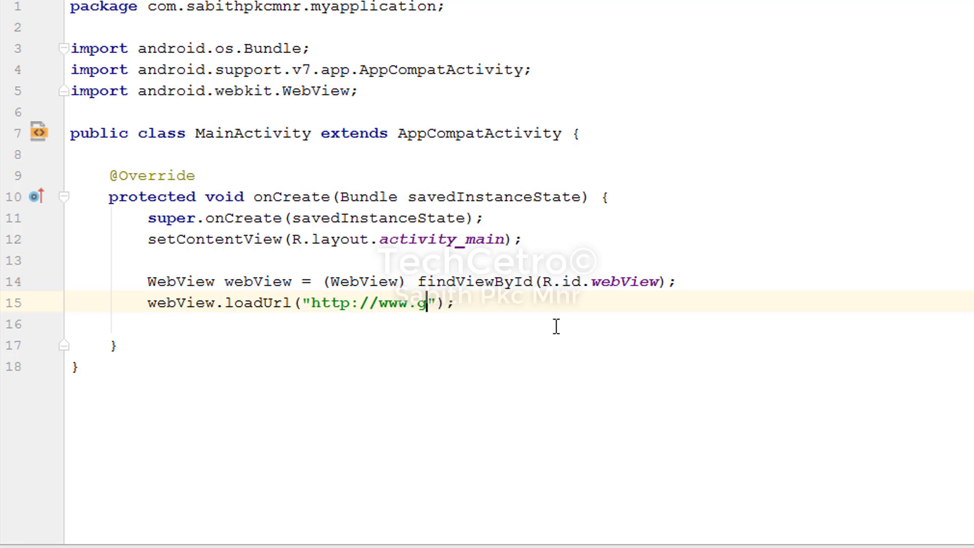
text(oogle.com)
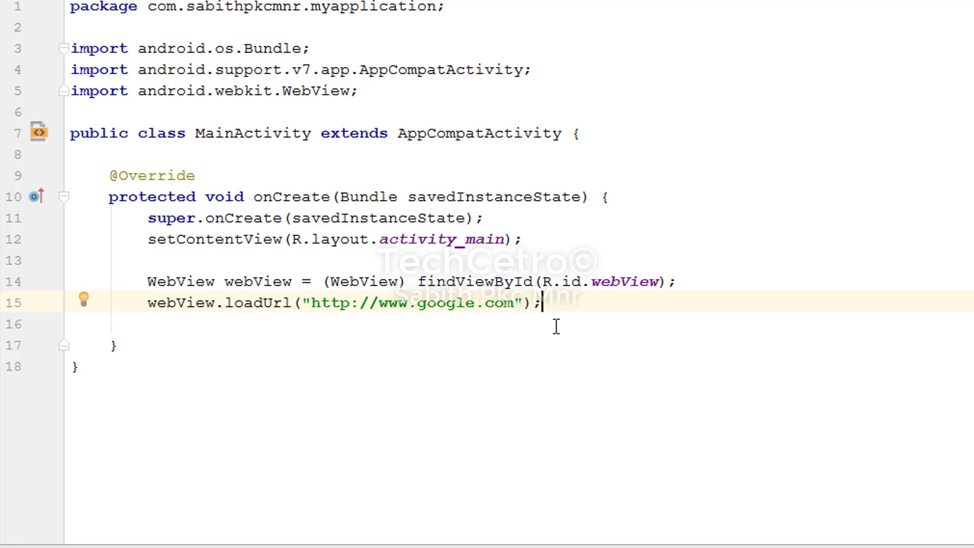
Step: Add webView.getSettings().setJavaScriptEnabled(true); in onCreate
text(webView)
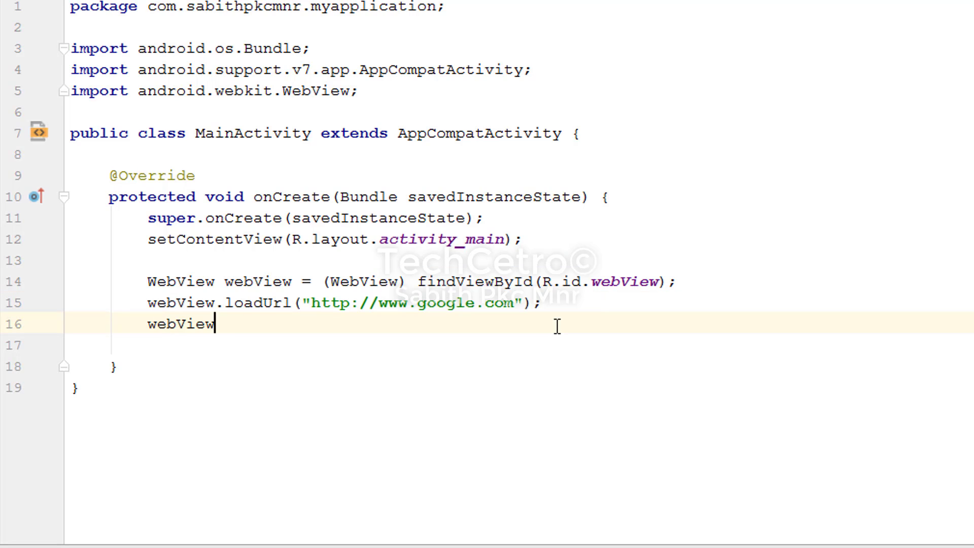
text(.)
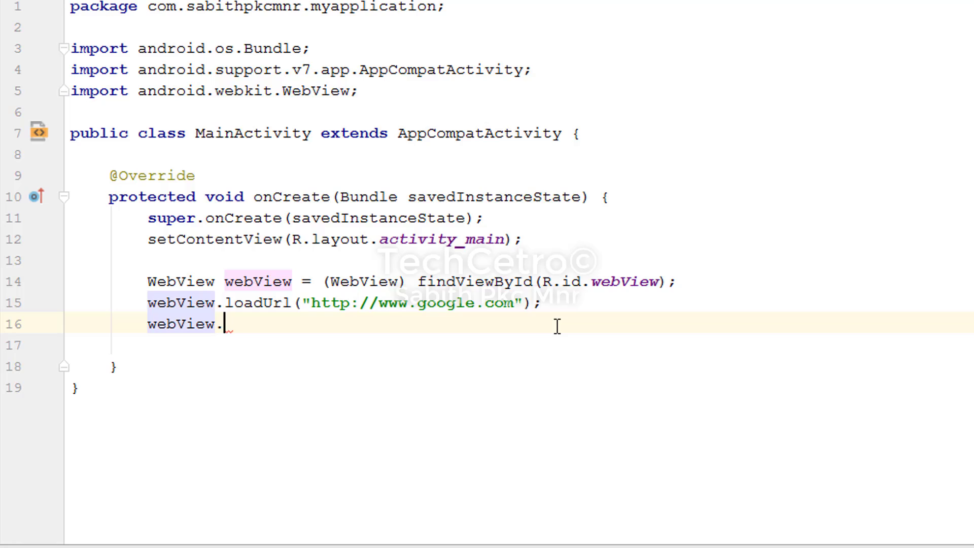
text(getSettings().setJavaScriptEnabled();)
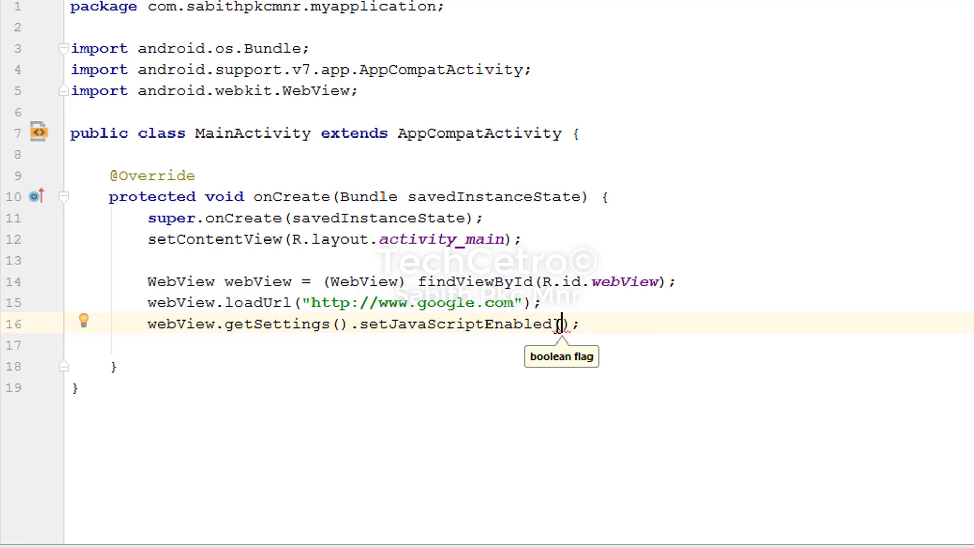
text(true)
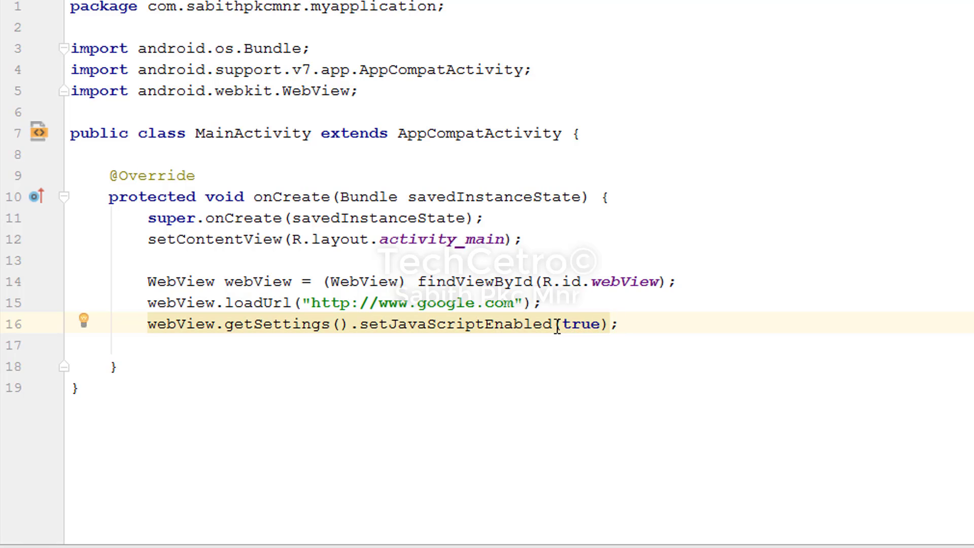
Step: Add webView.setWebViewClient(new WebViewClient()); with the WebViewClient import
text(webView)
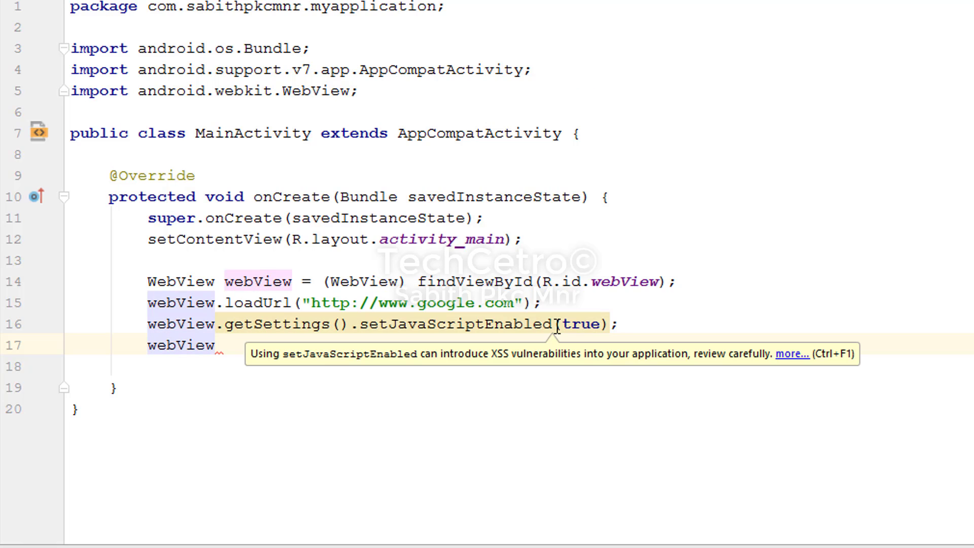
text(.setWebViewClient();)
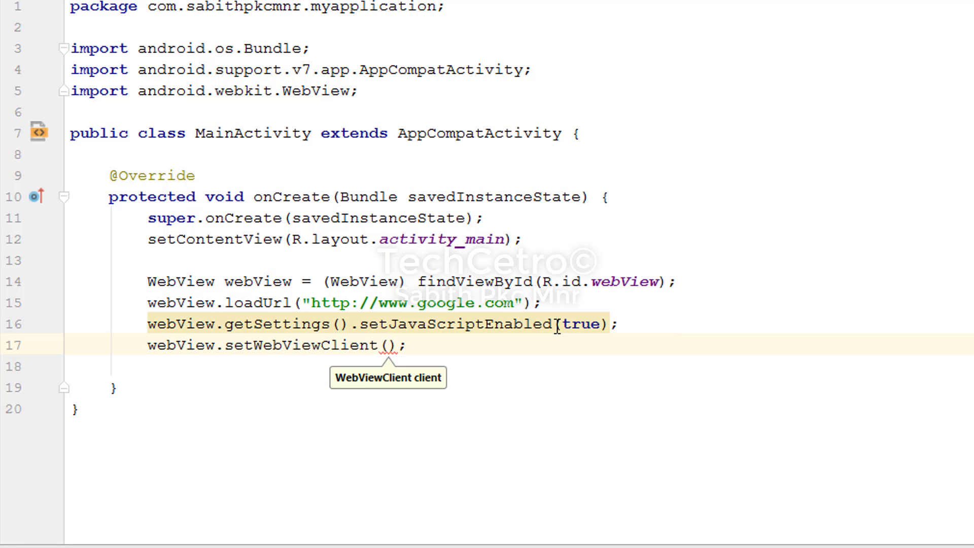
text(new WebViewClient()
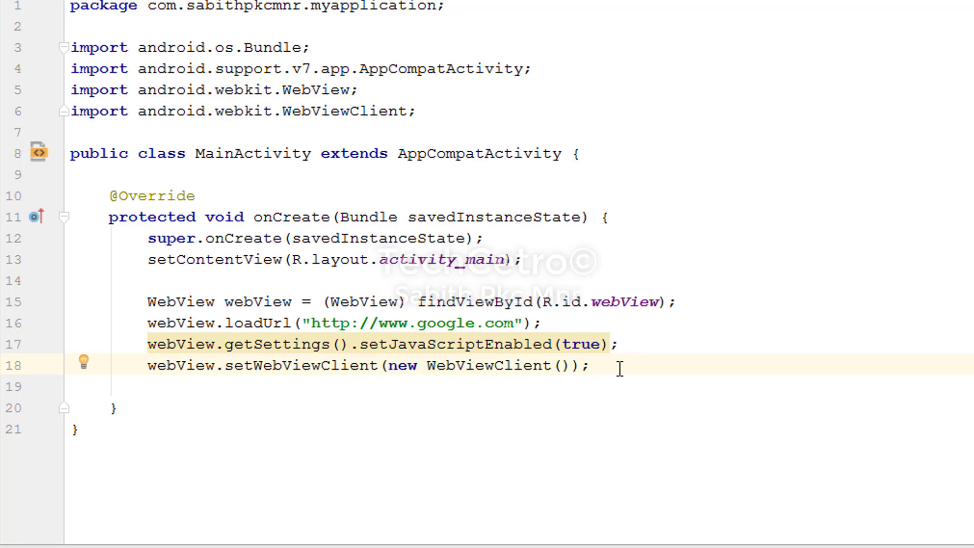
mouse_move(497, 424)
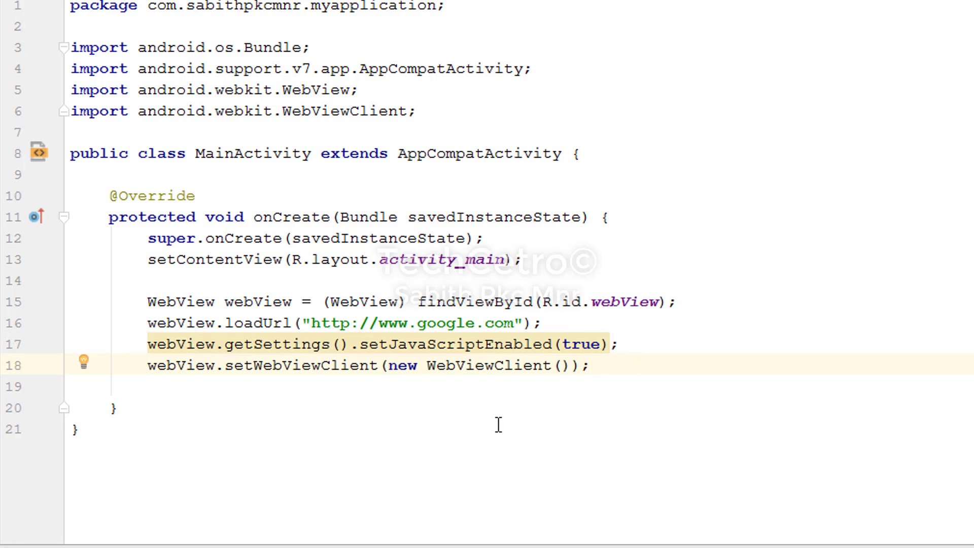
mouse_move(346, 401)
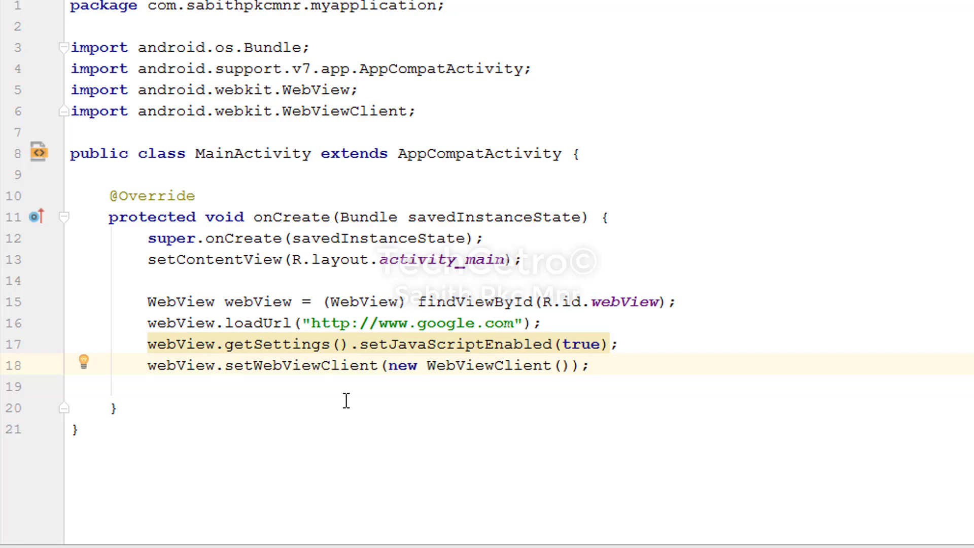
mouse_move(144, 364)
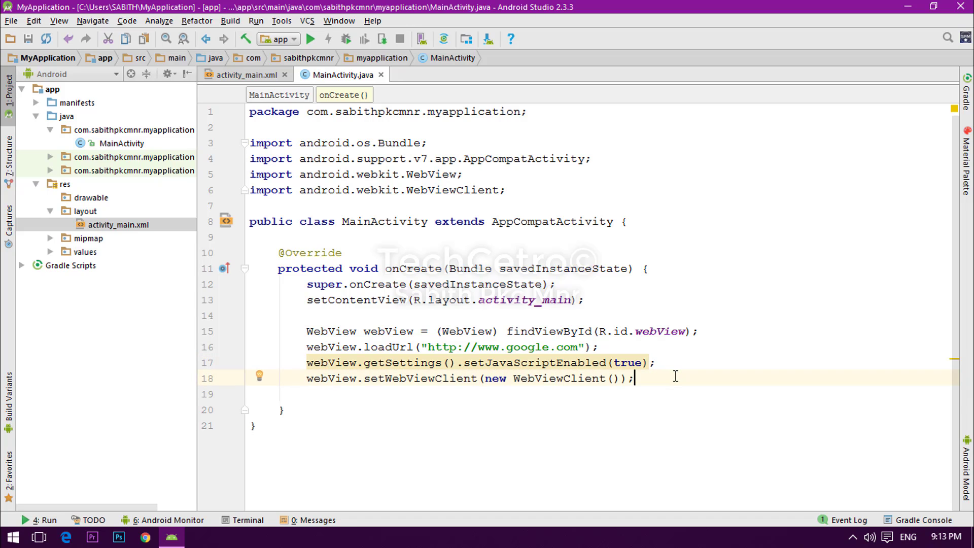
mouse_move(587, 397)
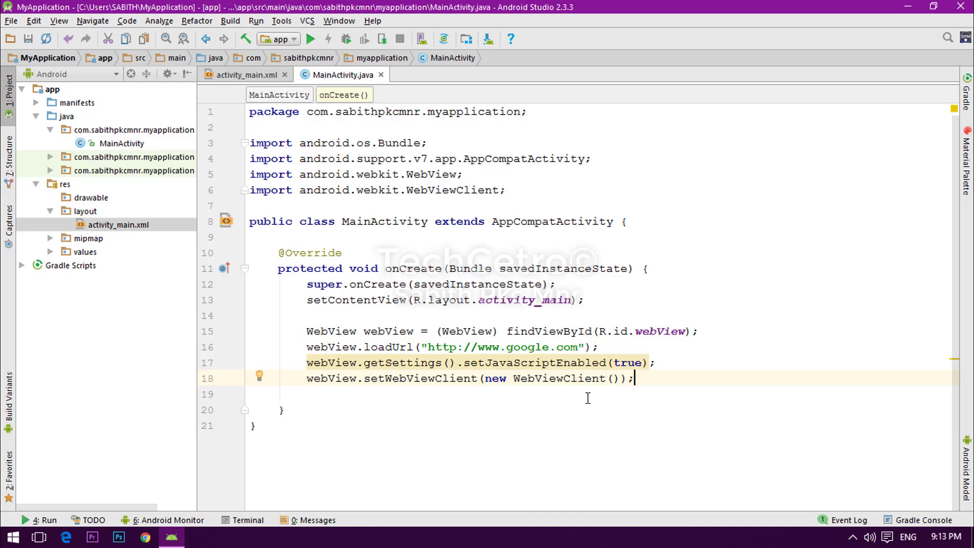
mouse_move(672, 397)
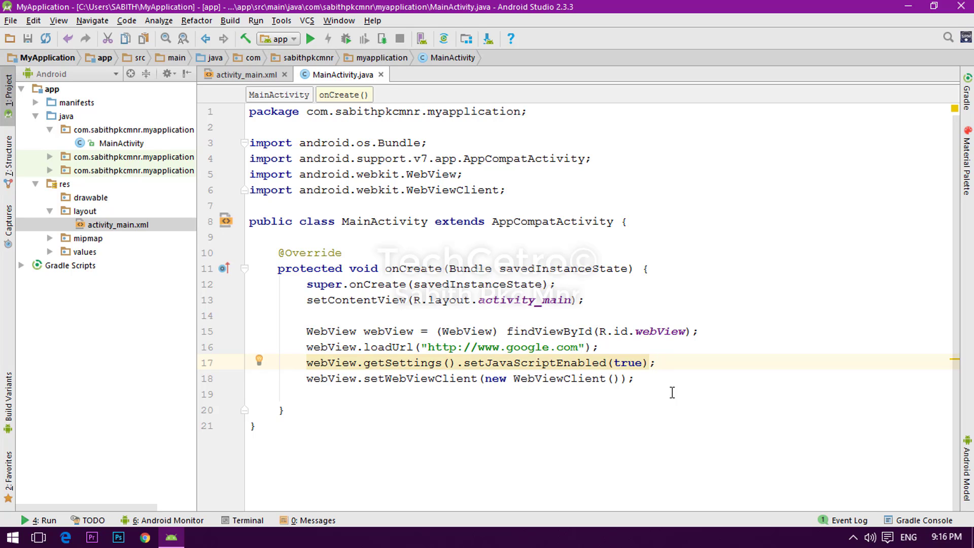
mouse_move(723, 378)
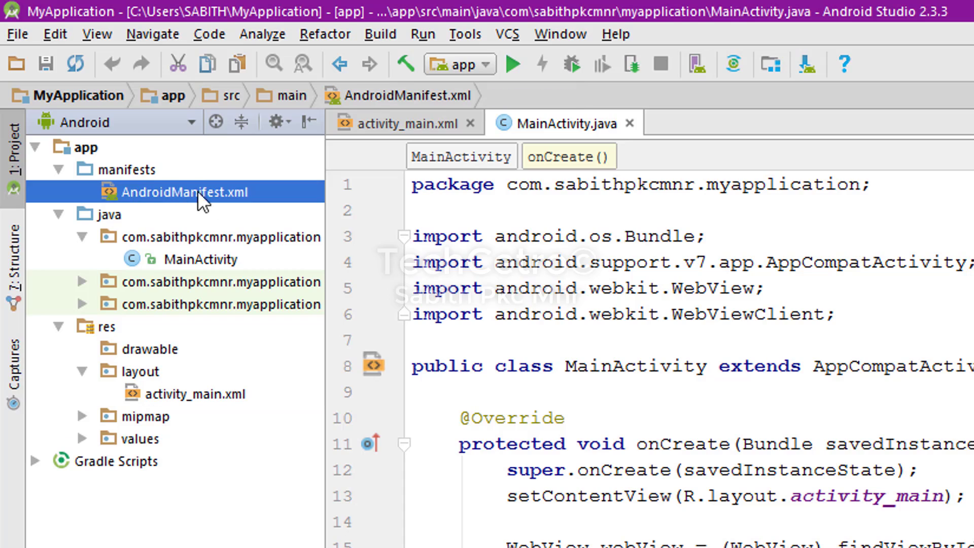
Step: Declare <uses-permission android:name="android.permission.INTERNET"/> in AndroidManifest.xml
double_click(182, 192)
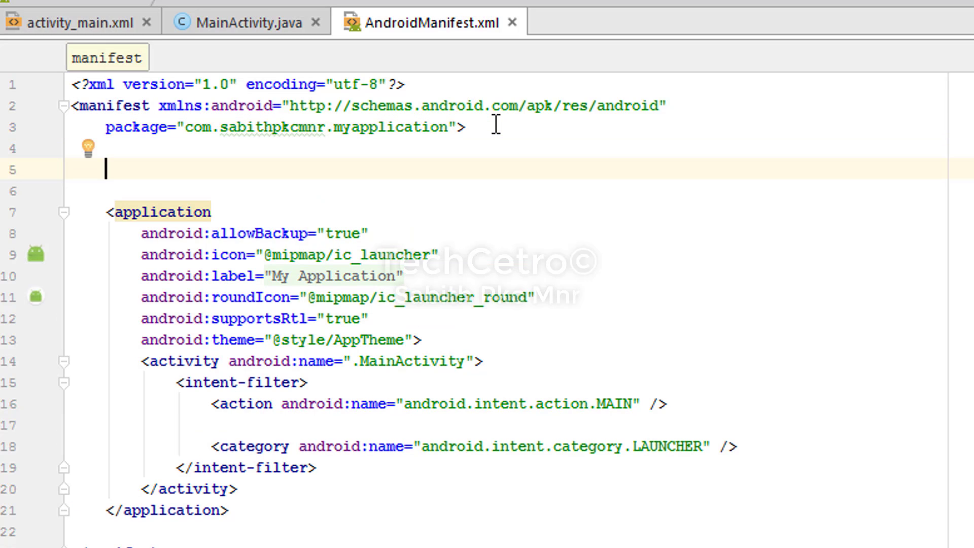
text(<)
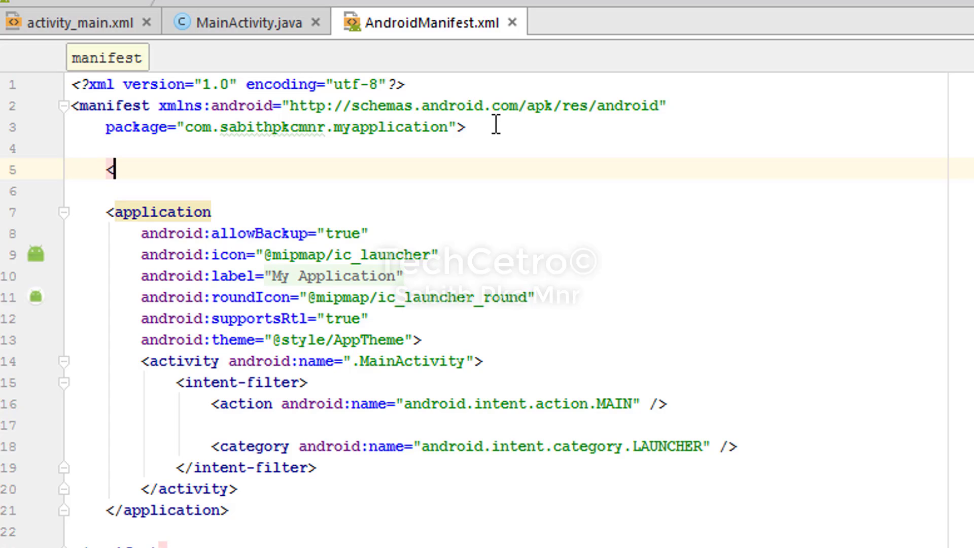
text(use)
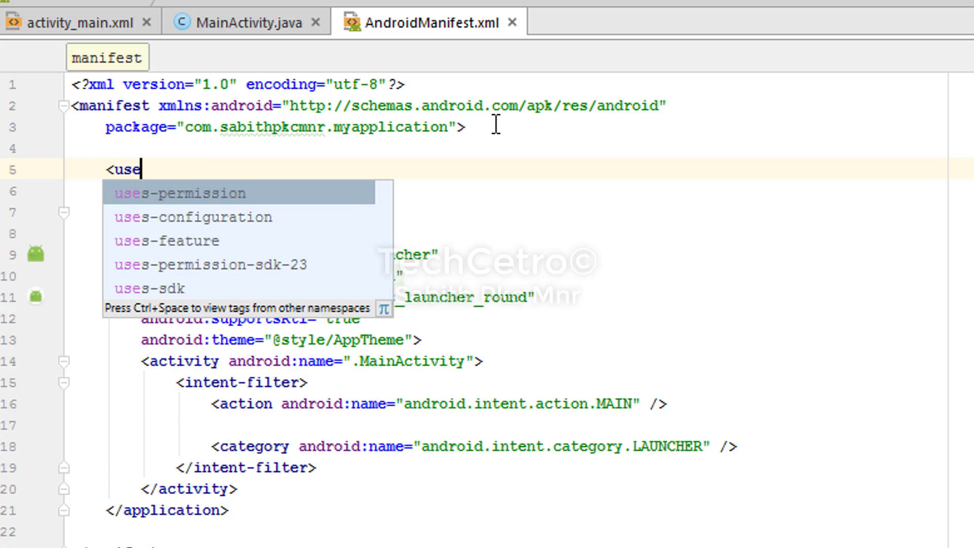
click(184, 192)
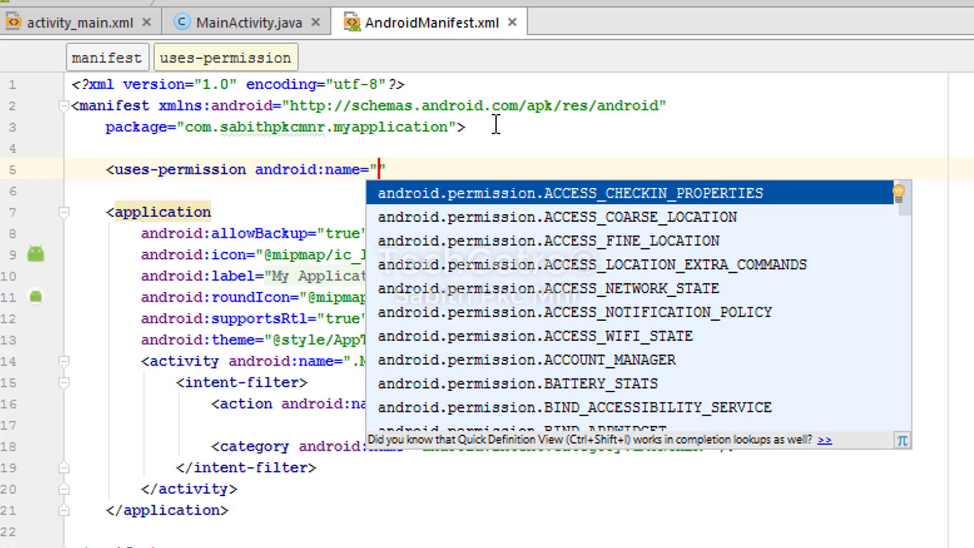
text(INTER)
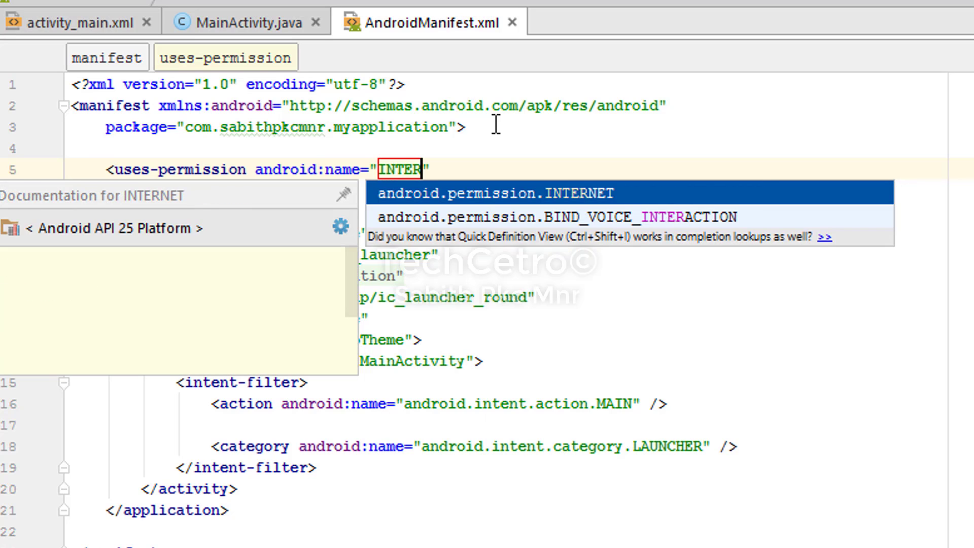
click(495, 193)
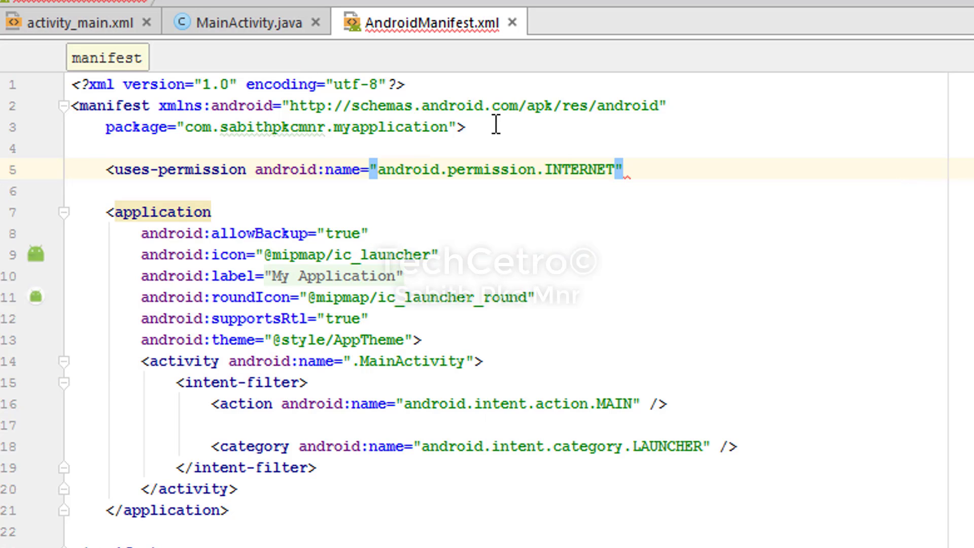
text(/>)
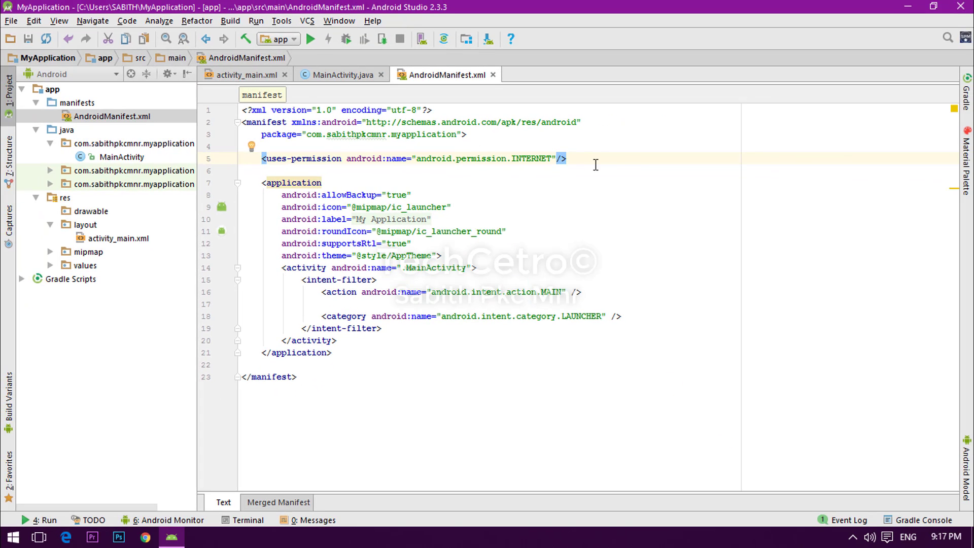
Step: Return to MainActivity.java and run the app on the connected phone
click(337, 74)
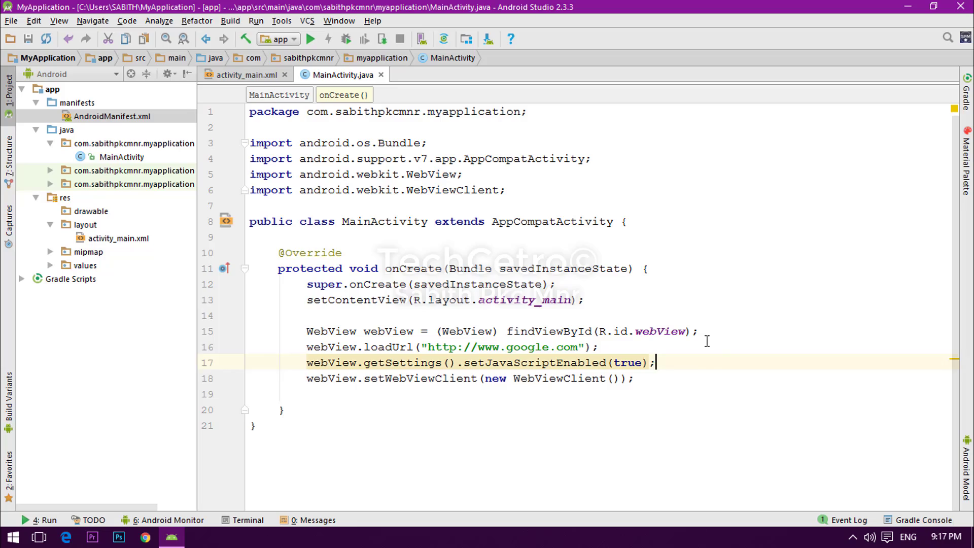
click(635, 378)
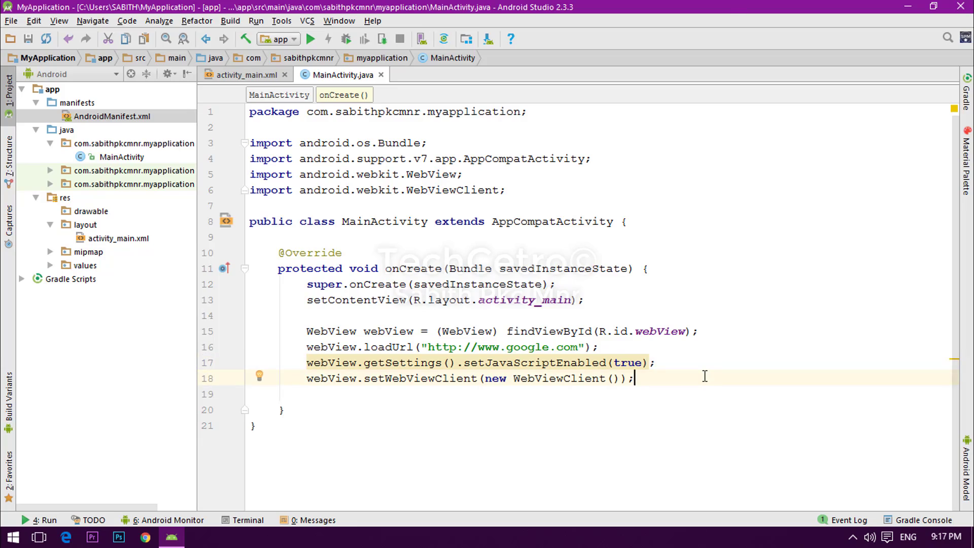
click(310, 38)
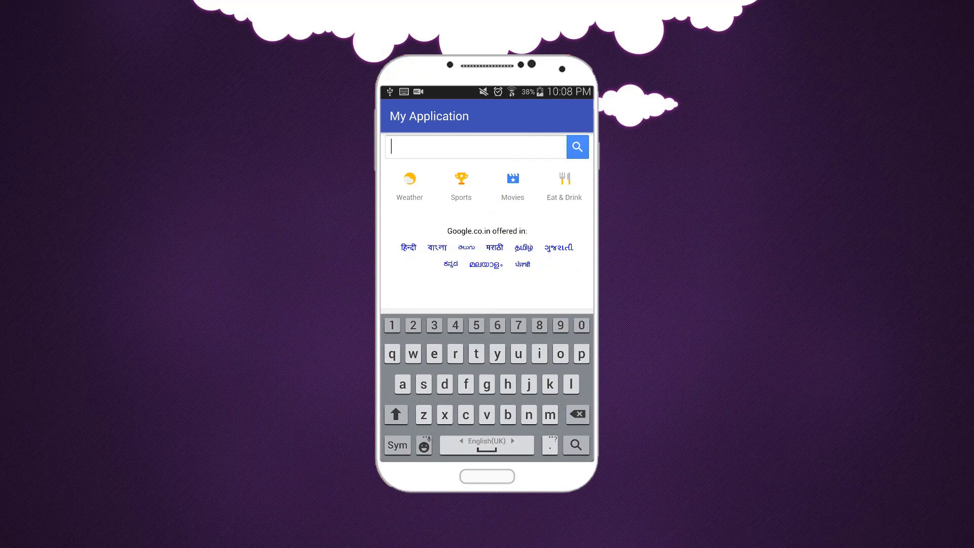
Step: Search "sabith pkc mnr" in the app's Google page and scroll through the results
text(sabith p)
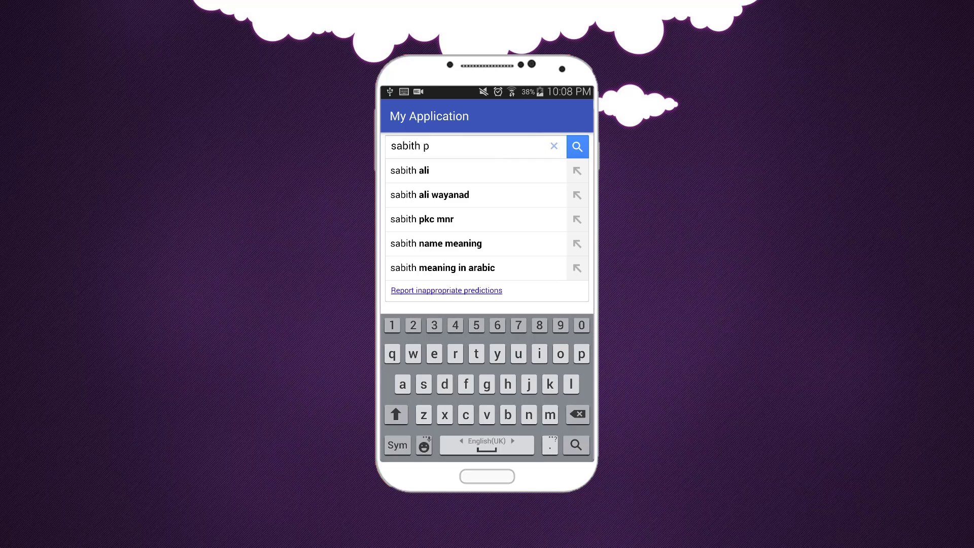
click(421, 219)
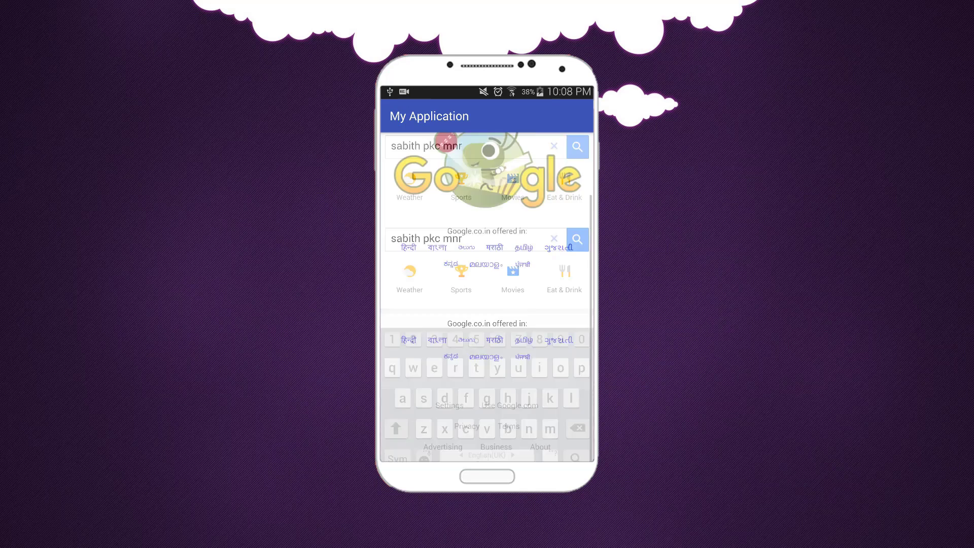
click(576, 147)
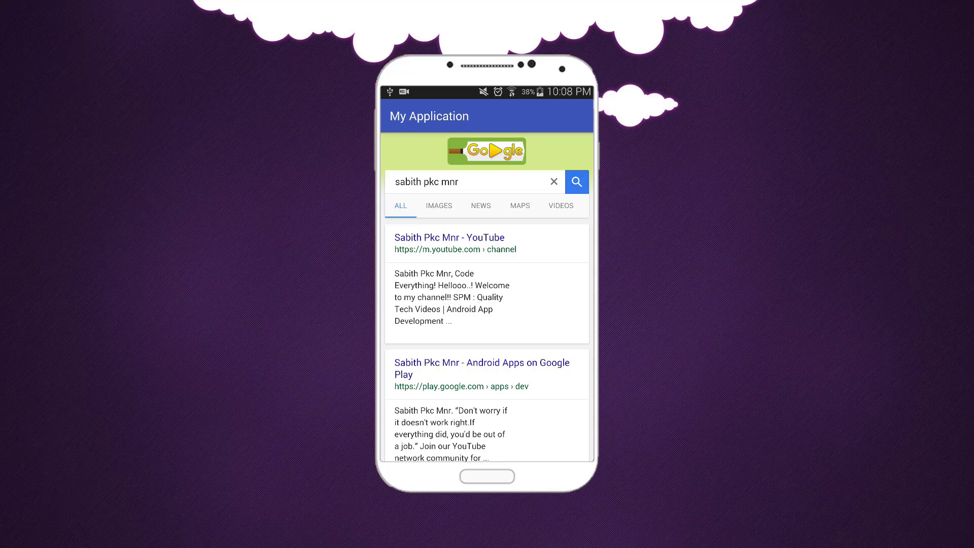
scroll(down, 3)
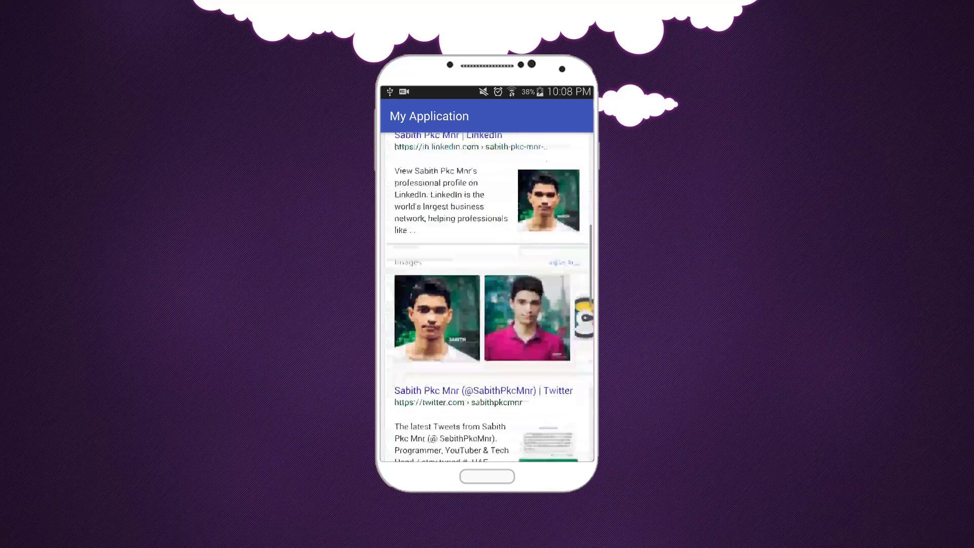
scroll(down, 3)
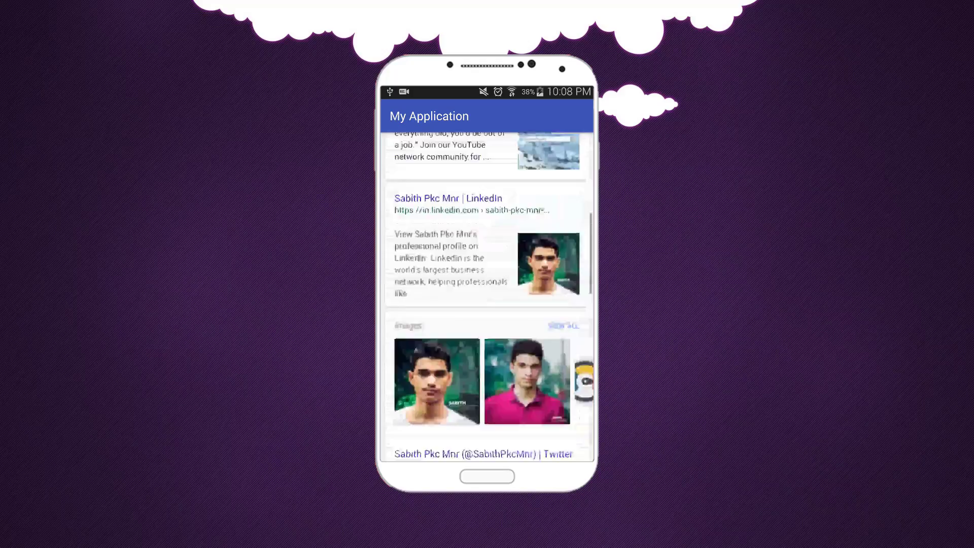